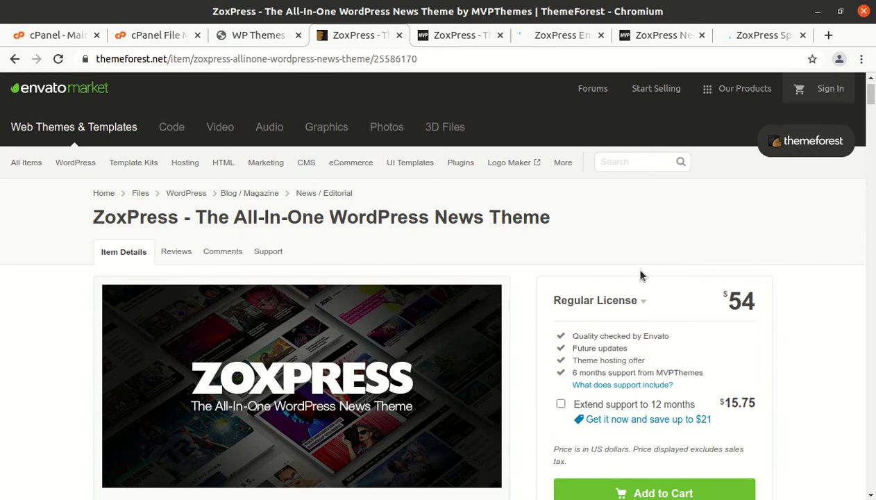
# Scroll down through the full Fairway Chapter 7 bankruptcy article on the Network 1 demo
pyautogui.scroll(-3)
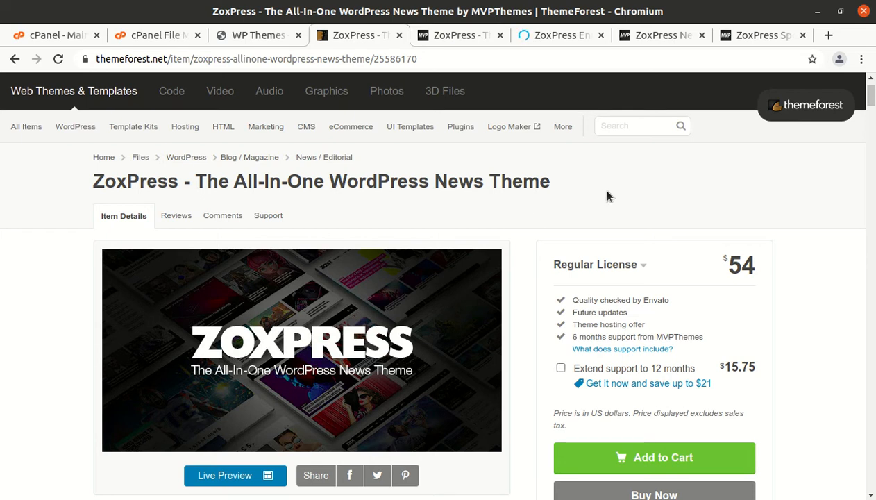
pyautogui.scroll(-3)
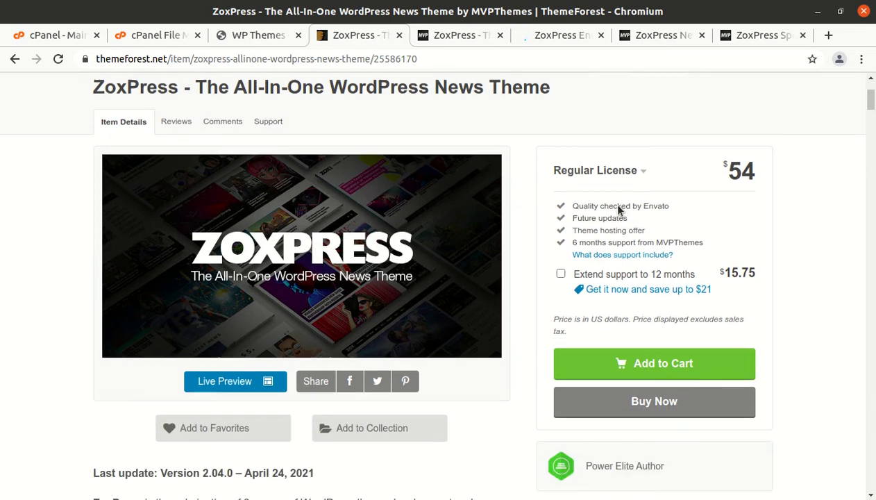
pyautogui.scroll(-3)
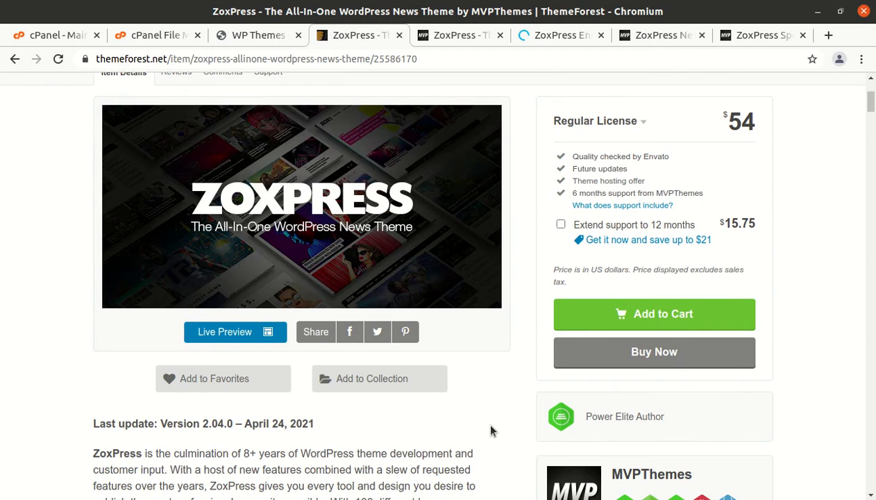
pyautogui.scroll(-3)
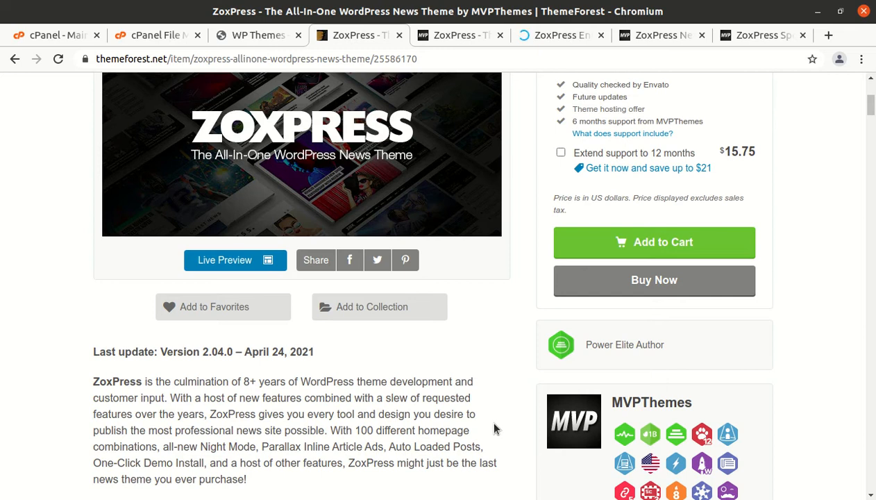
pyautogui.scroll(-3)
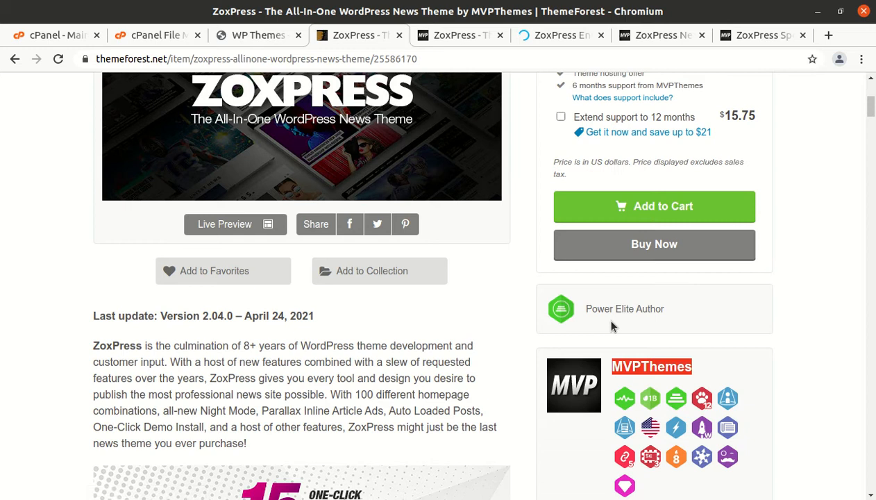
pyautogui.scroll(-3)
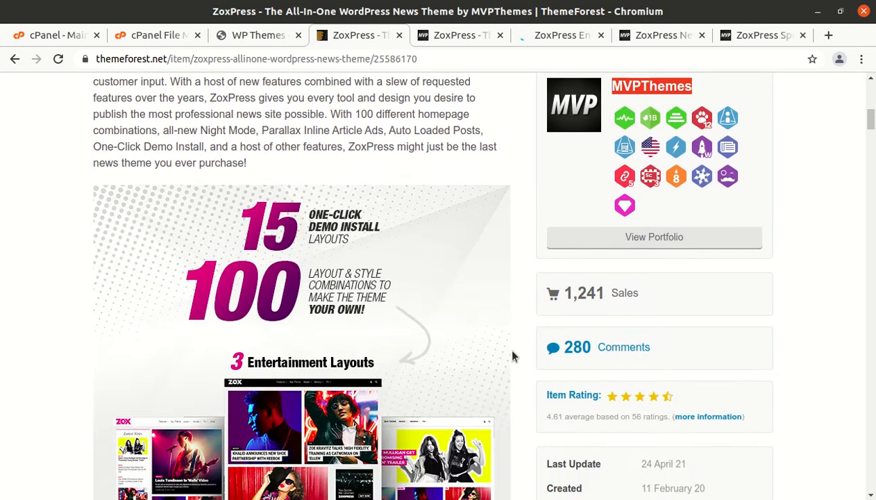
pyautogui.scroll(-3)
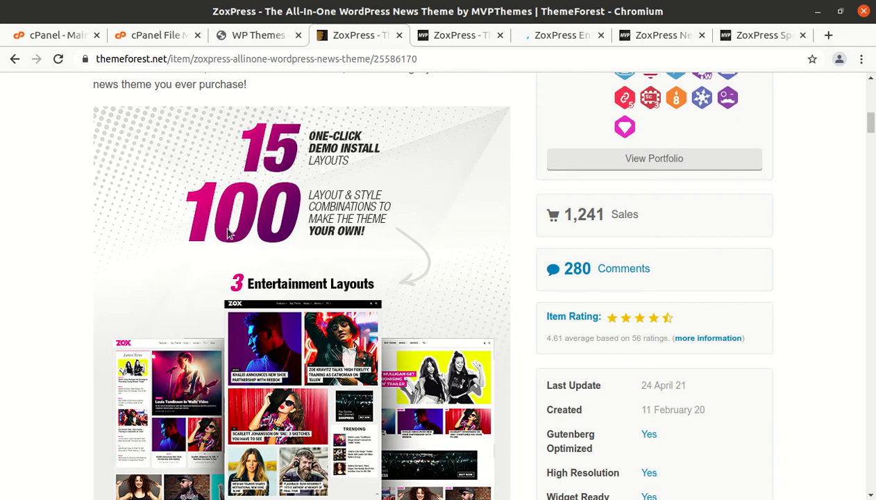
pyautogui.scroll(-3)
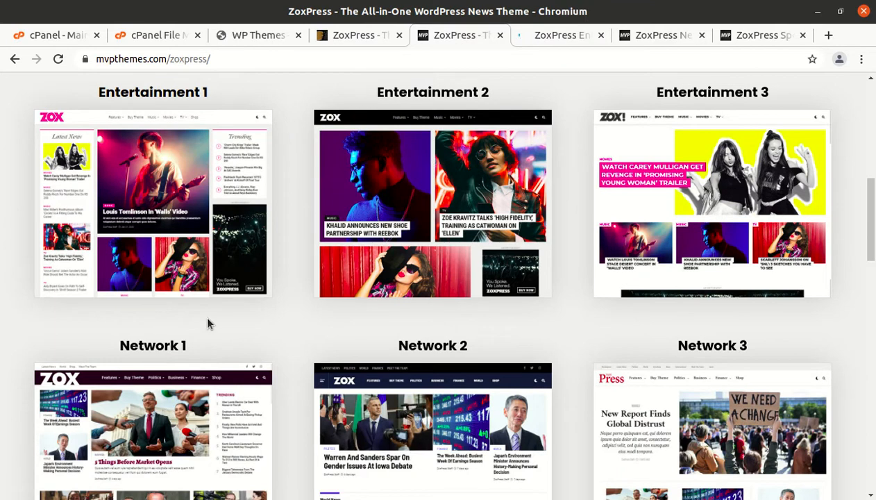
pyautogui.scroll(-3)
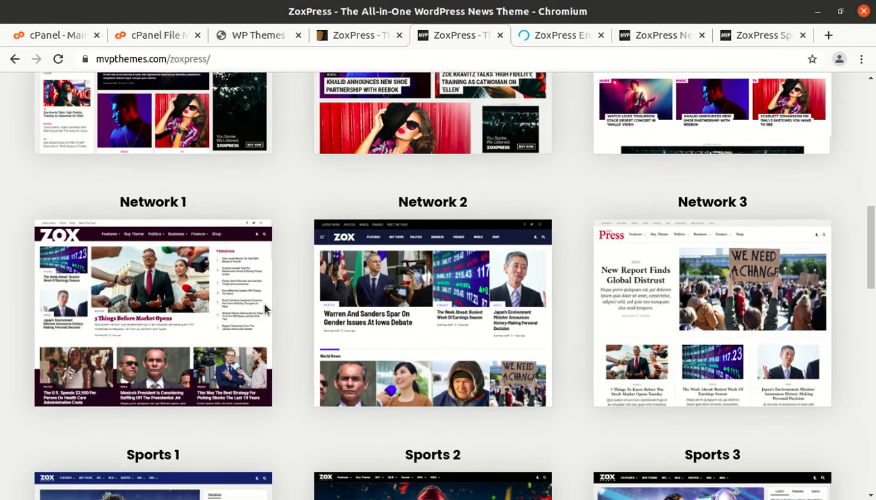
pyautogui.scroll(-3)
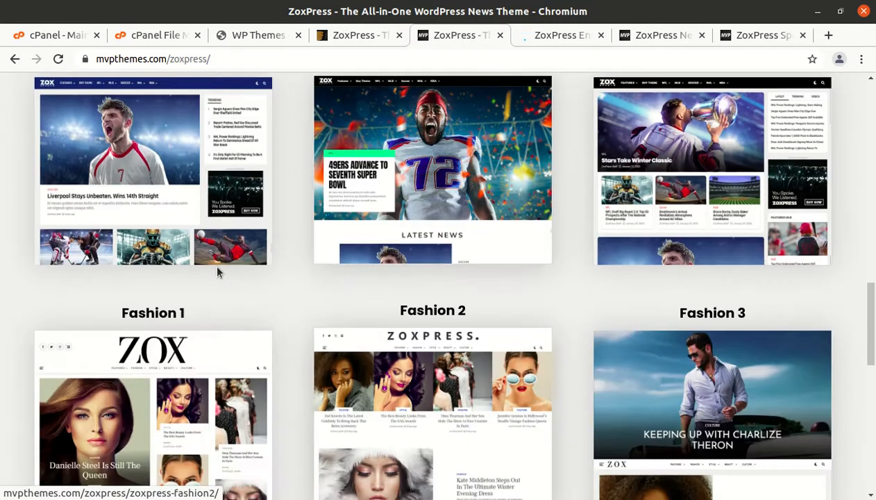
pyautogui.scroll(-3)
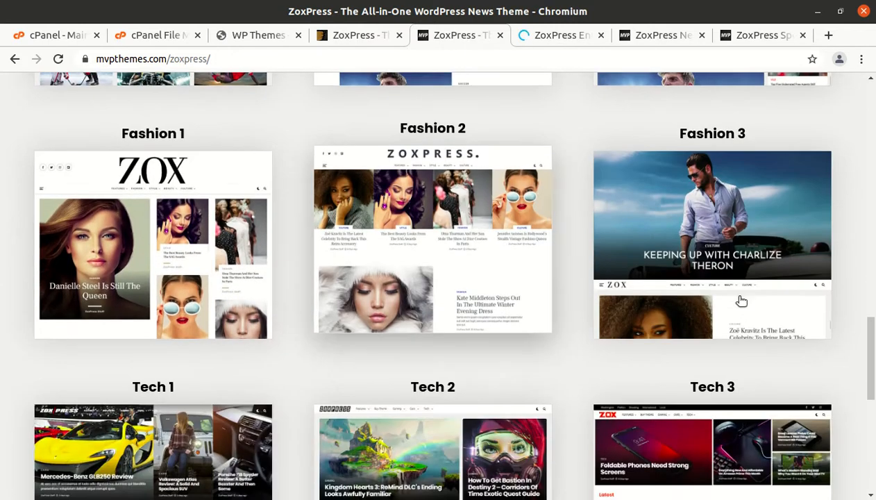
pyautogui.scroll(-3)
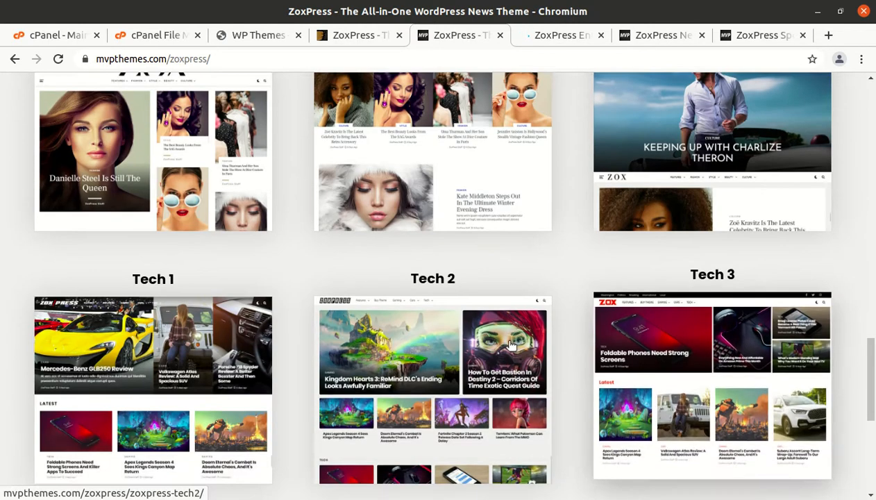
pyautogui.scroll(3)
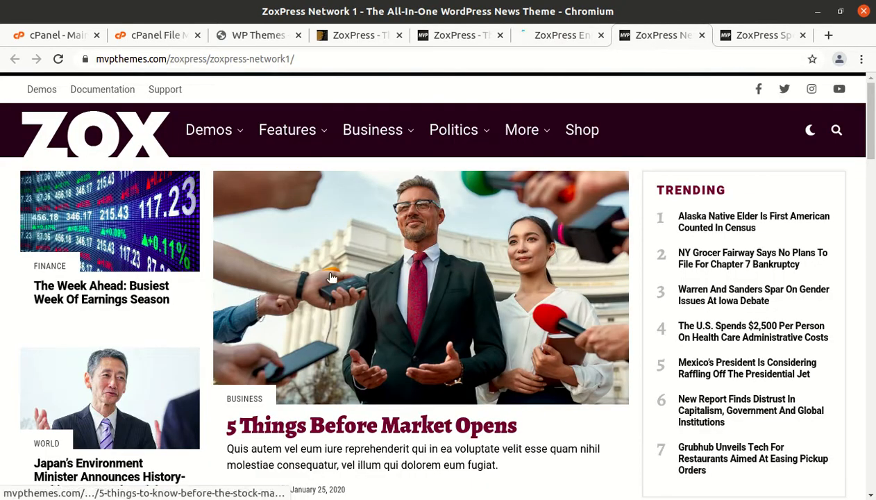
pyautogui.scroll(-3)
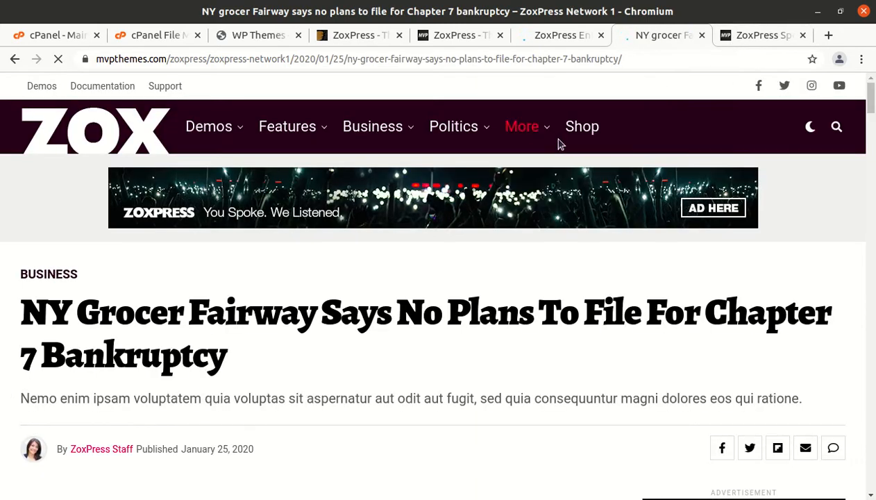
pyautogui.scroll(-3)
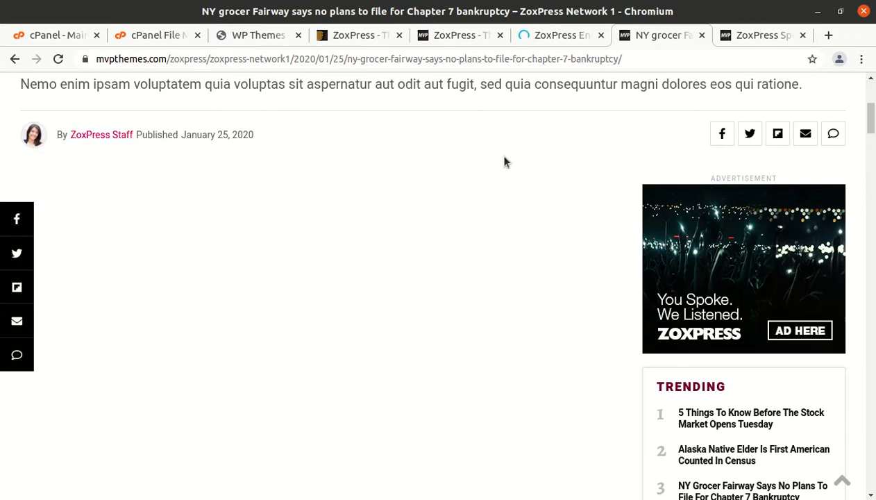
pyautogui.moveTo(394, 245)
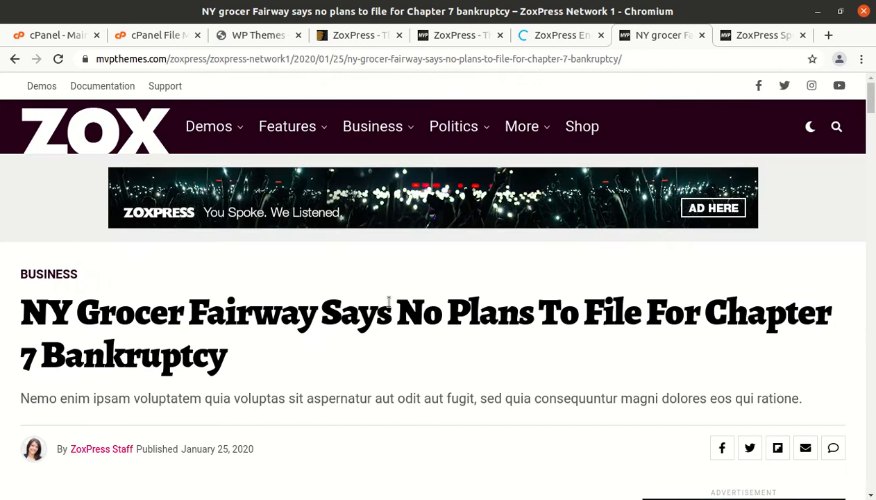
pyautogui.scroll(-3)
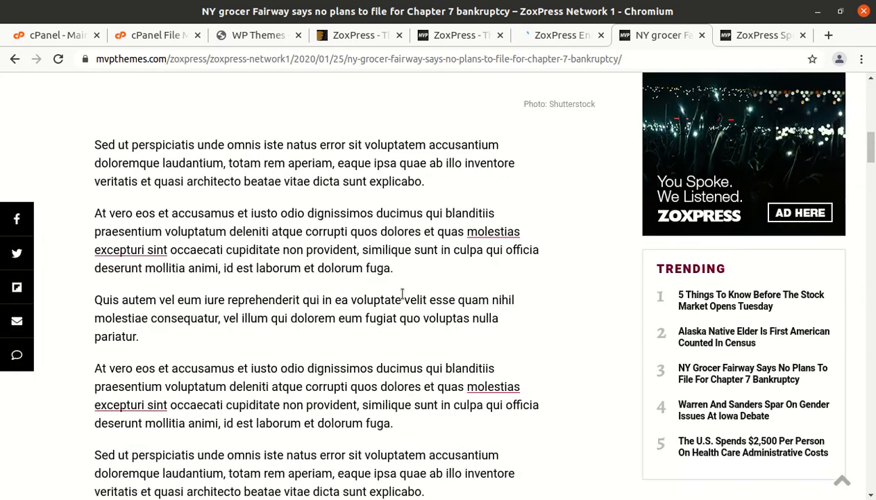
pyautogui.scroll(-3)
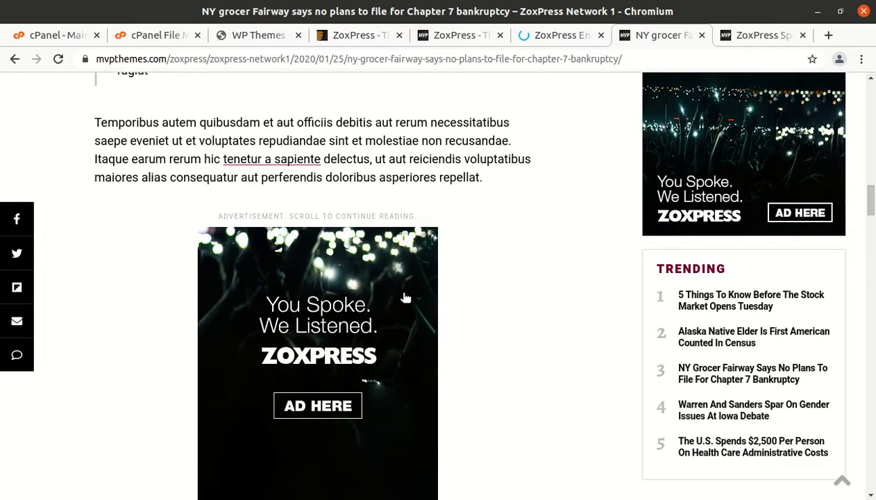
pyautogui.scroll(-3)
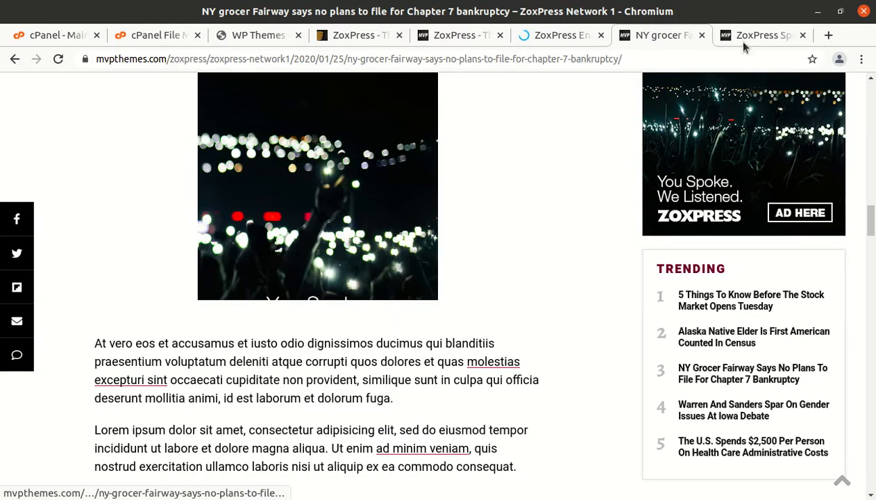
# Bring up the Sports 1 demo page and scroll down through its MLB stories
pyautogui.click(761, 34)
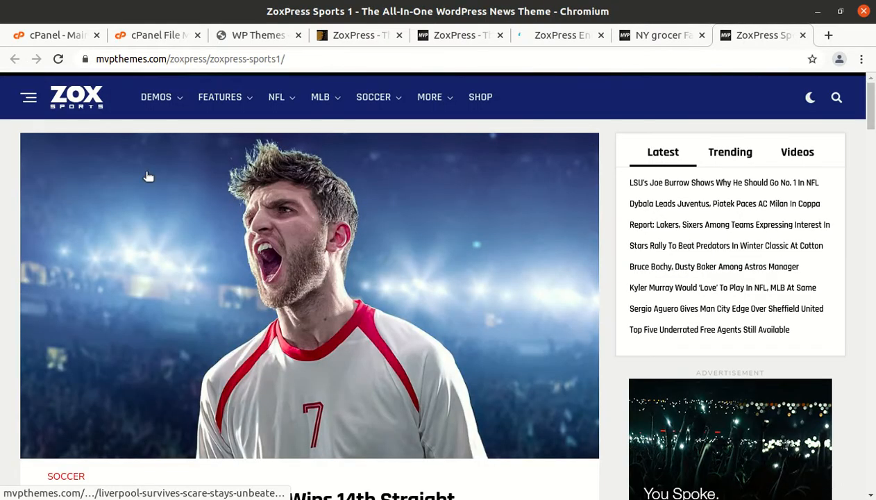
pyautogui.scroll(-3)
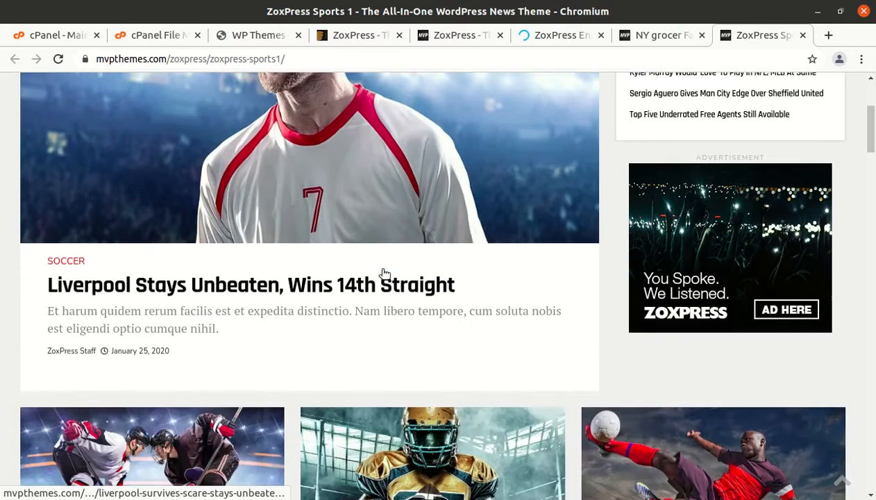
pyautogui.scroll(-3)
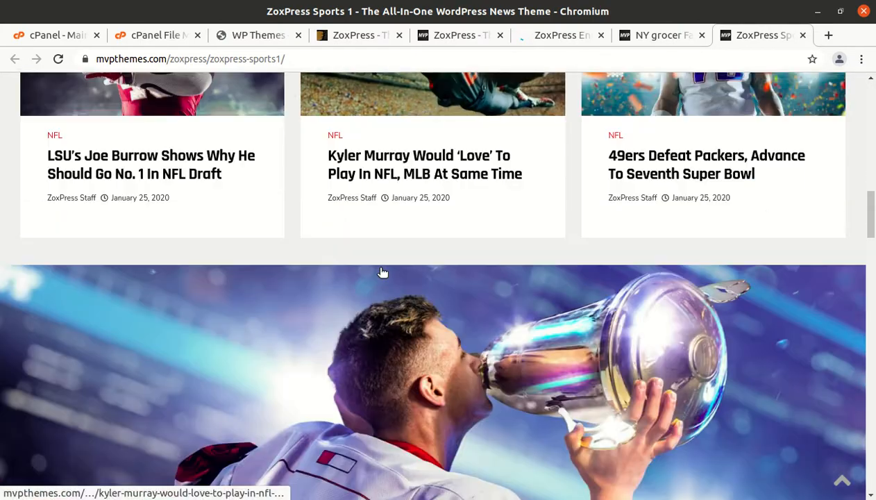
pyautogui.scroll(-3)
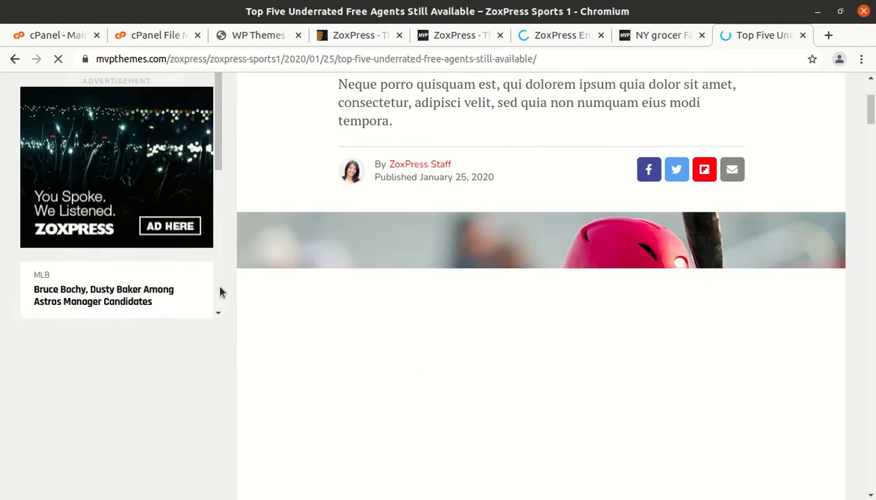
pyautogui.scroll(-3)
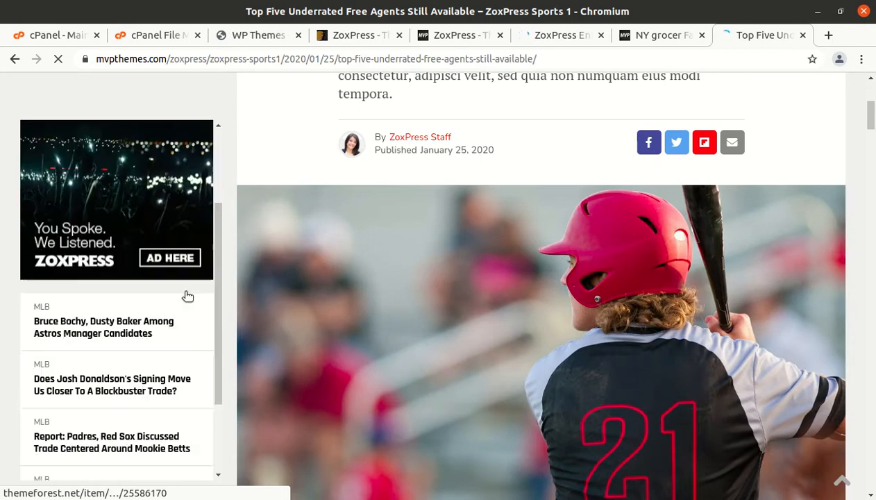
pyautogui.scroll(-3)
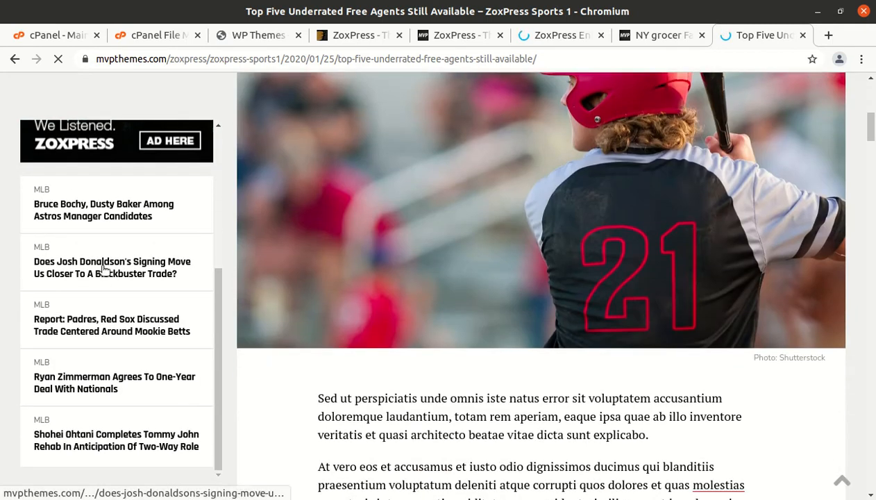
# Open the Josh Donaldson trade article, then switch to the WP Themes WordPress site
pyautogui.click(111, 266)
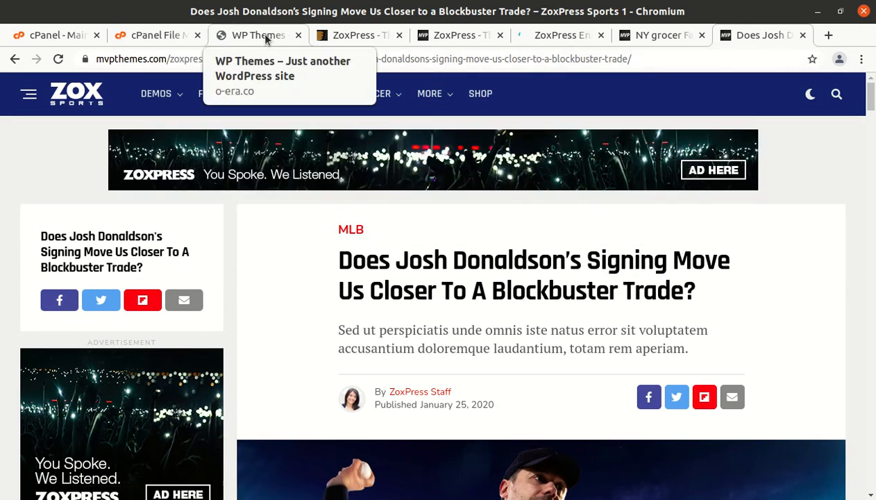
pyautogui.click(258, 35)
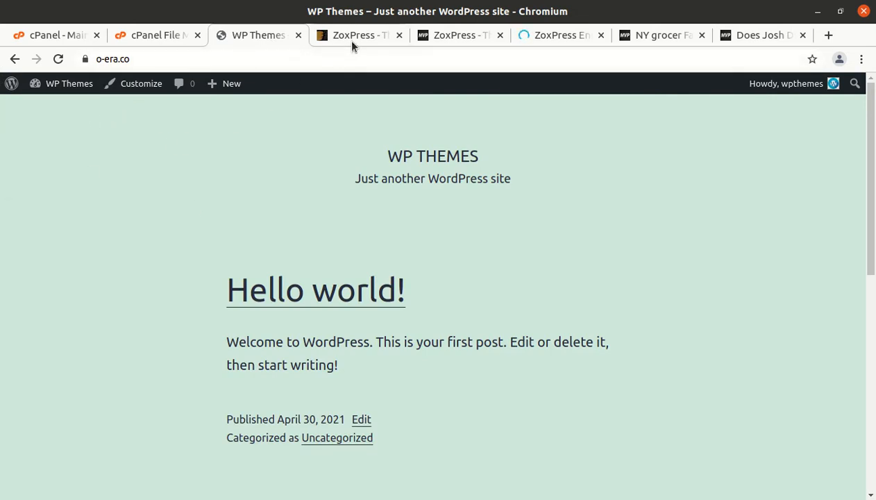
# Switch from the WP Themes homepage back to the ZoxPress ThemeForest listing
pyautogui.click(354, 35)
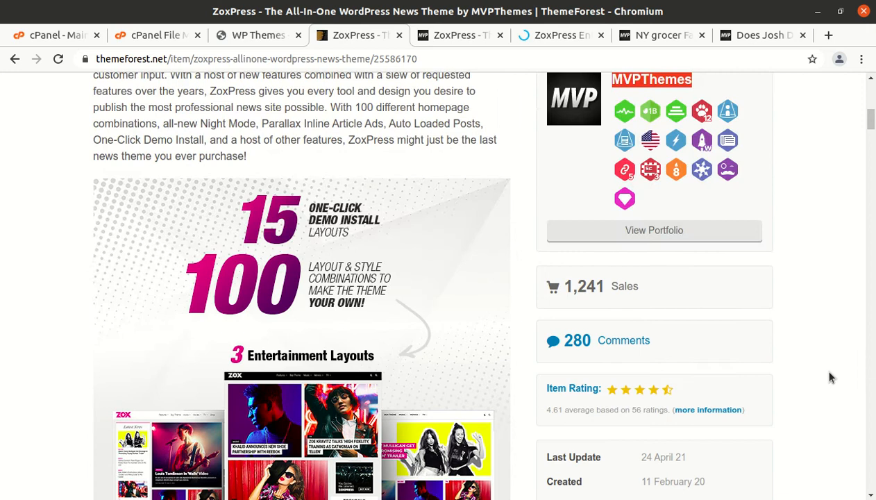
# Scroll the ZoxPress item description to the one-click demo layouts section, then leave the page
pyautogui.scroll(-3)
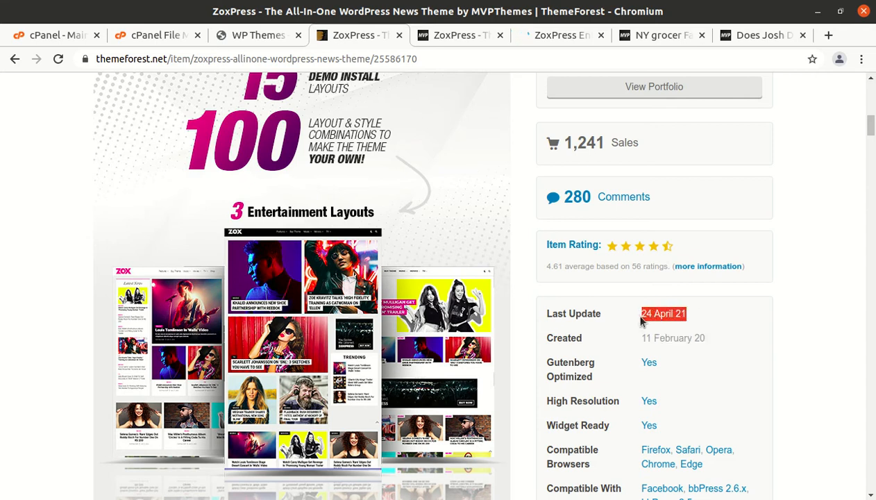
pyautogui.scroll(3)
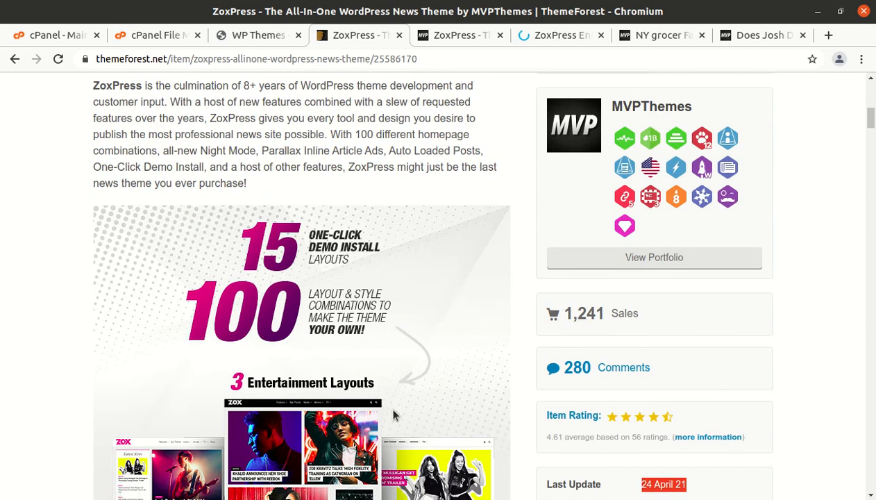
pyautogui.scroll(-3)
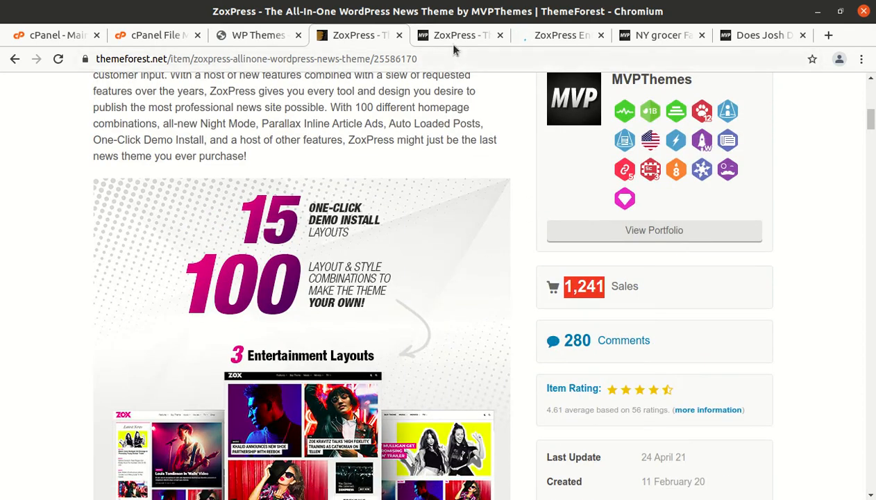
pyautogui.moveTo(455, 36)
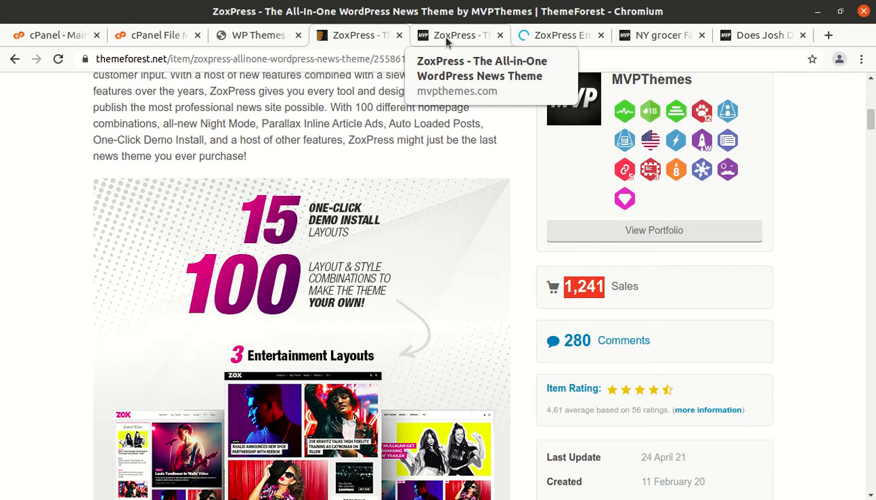
pyautogui.click(255, 35)
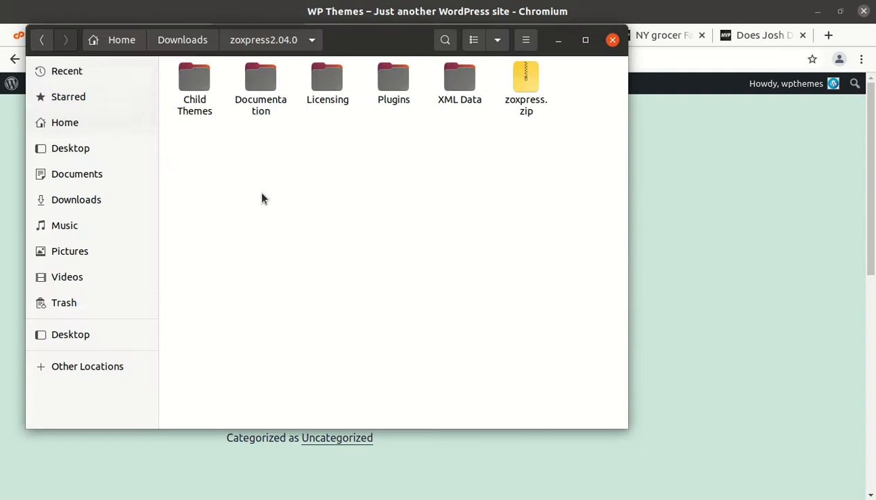
# Look at Child Themes and Licensing, view the Plugins folder's zip archives, then return to zoxpress2.04.0
pyautogui.click(194, 79)
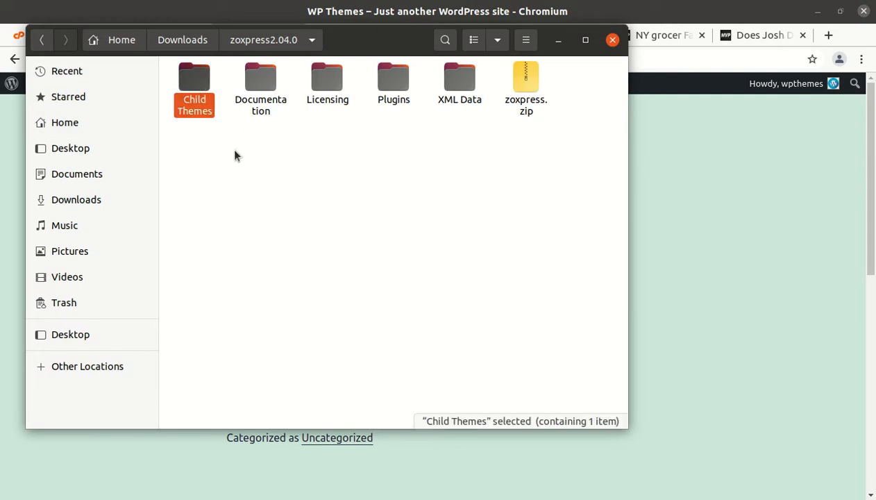
pyautogui.click(326, 76)
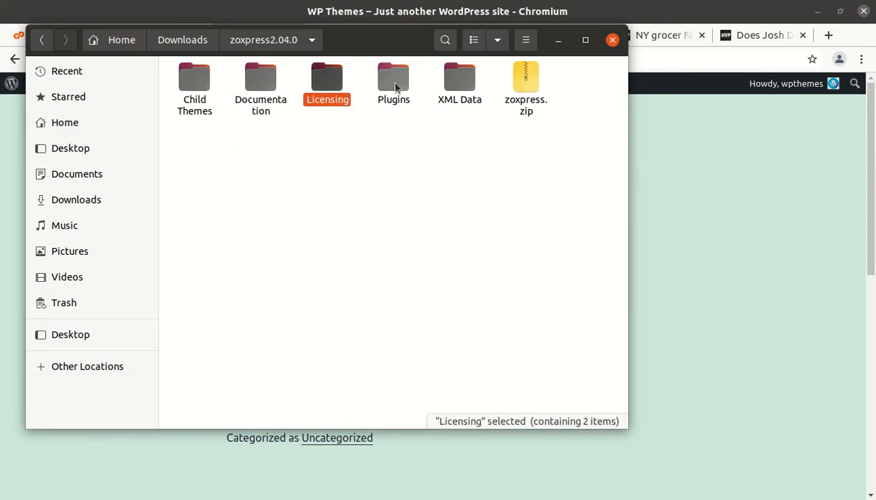
pyautogui.doubleClick(393, 77)
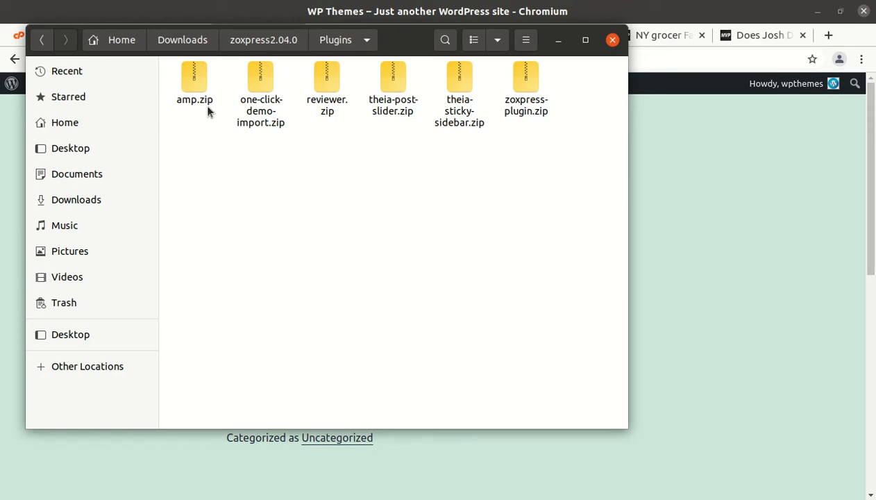
pyautogui.click(261, 77)
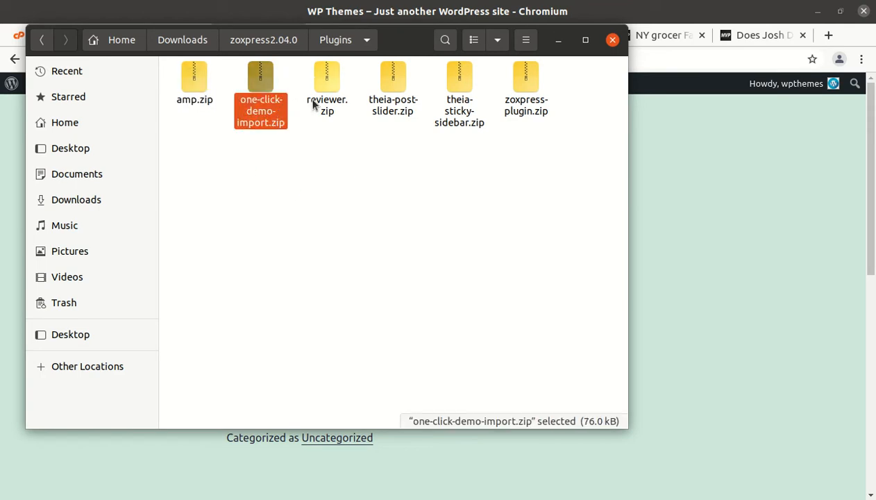
pyautogui.click(526, 90)
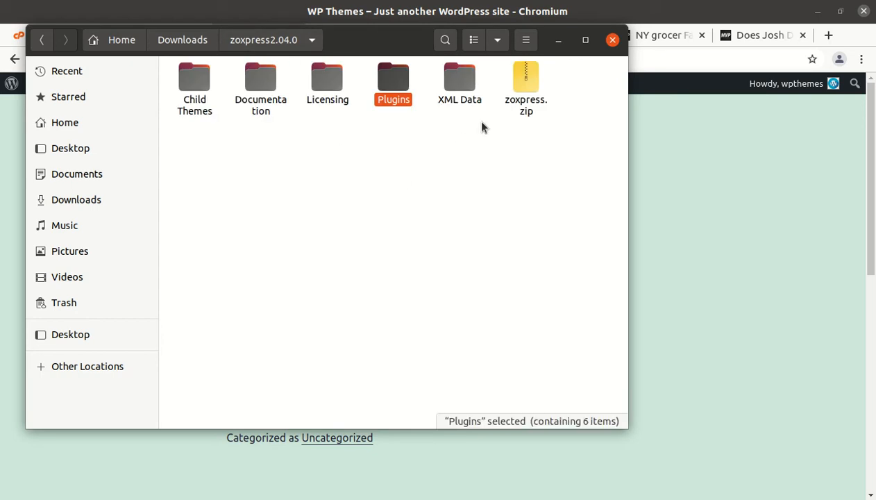
# Put away the Files window so the WP Themes site's Hello world front page shows again
pyautogui.doubleClick(459, 77)
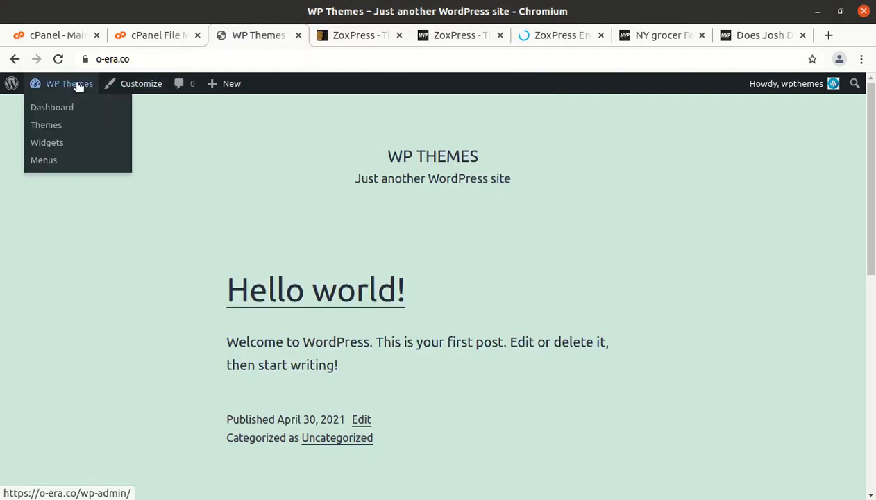
# Go to Themes > Add New > Upload Theme and browse the file picker into zoxpress2.04.0
pyautogui.click(46, 125)
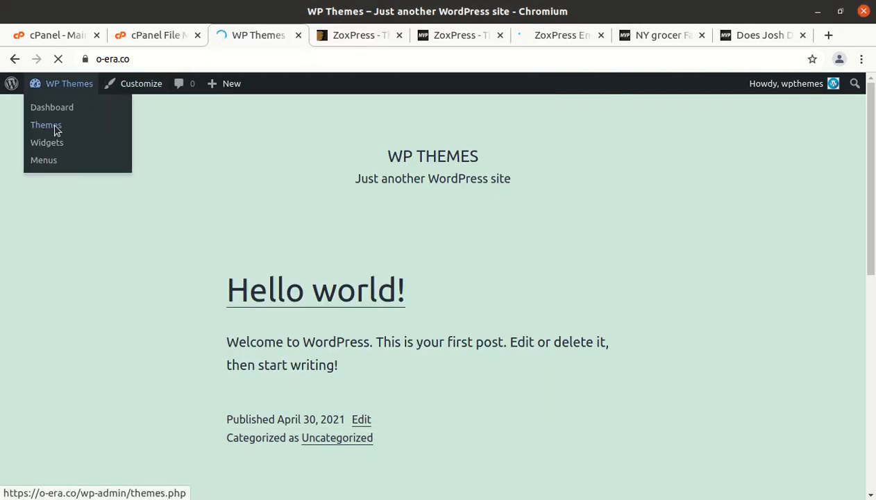
pyautogui.click(46, 125)
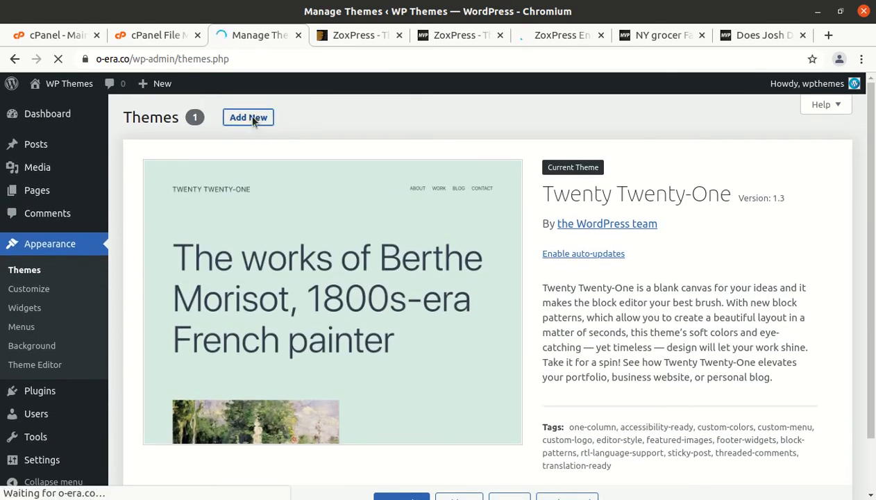
pyautogui.click(247, 117)
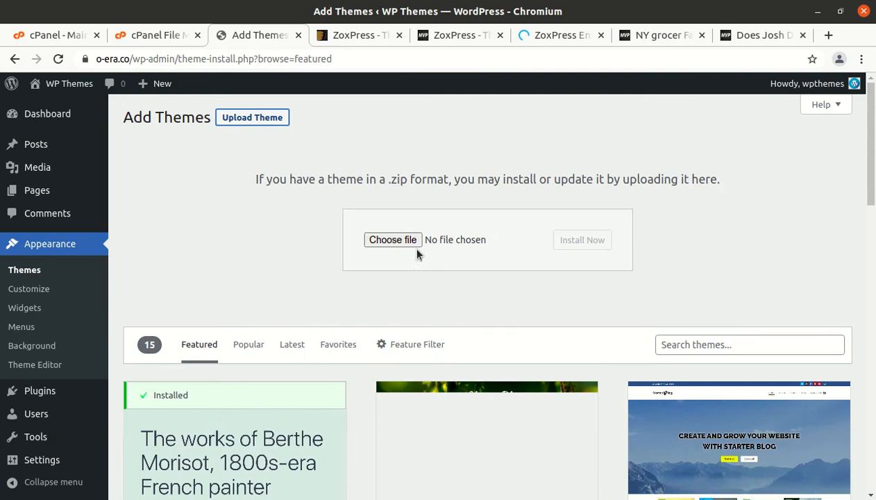
pyautogui.click(392, 238)
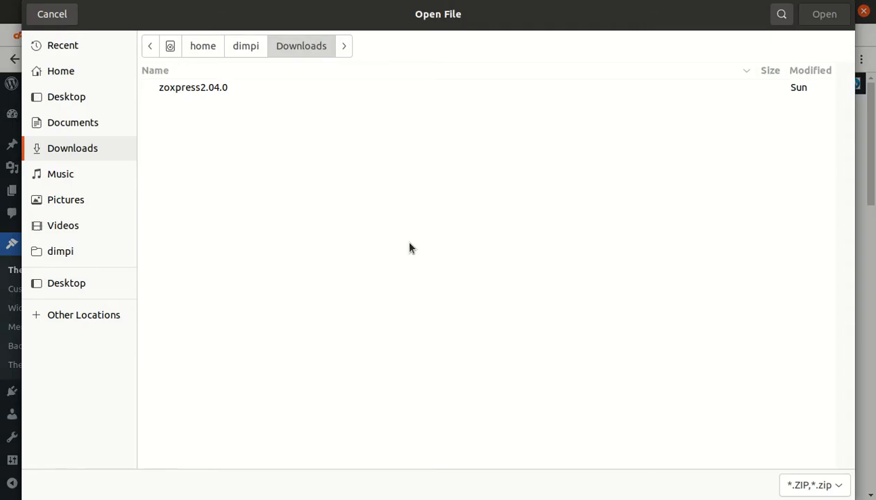
pyautogui.doubleClick(193, 86)
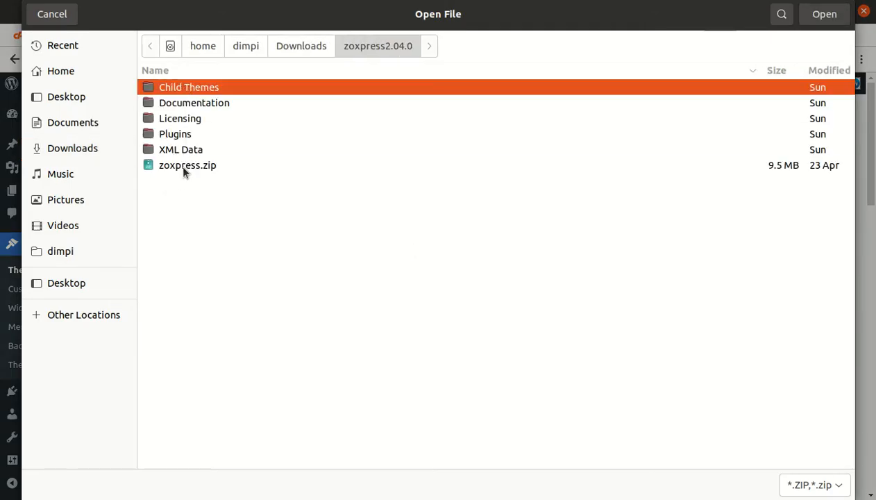
pyautogui.click(187, 165)
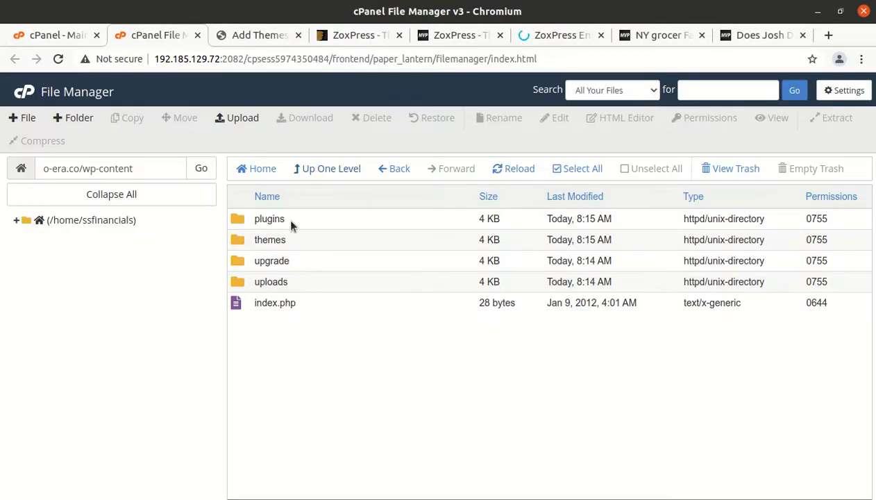
# Upload zoxpress.zip into wp-content/themes via cPanel File Manager, then return to Add Themes
pyautogui.doubleClick(269, 239)
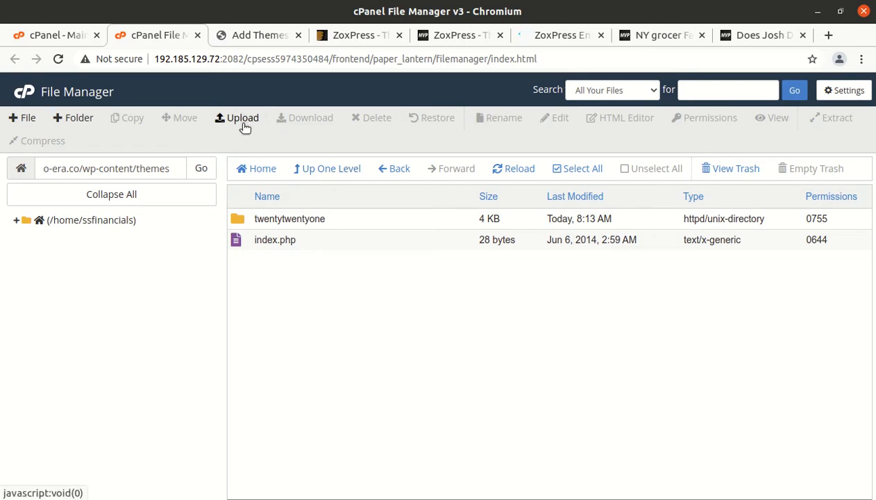
pyautogui.click(242, 116)
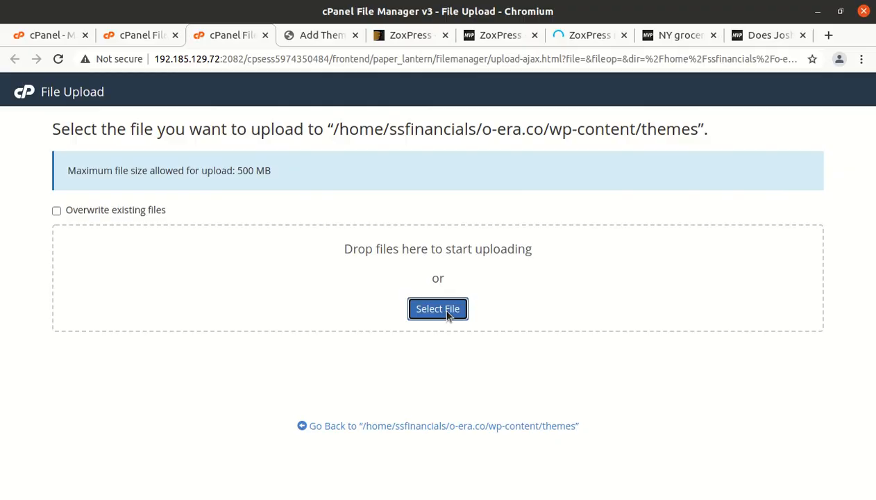
pyautogui.click(437, 308)
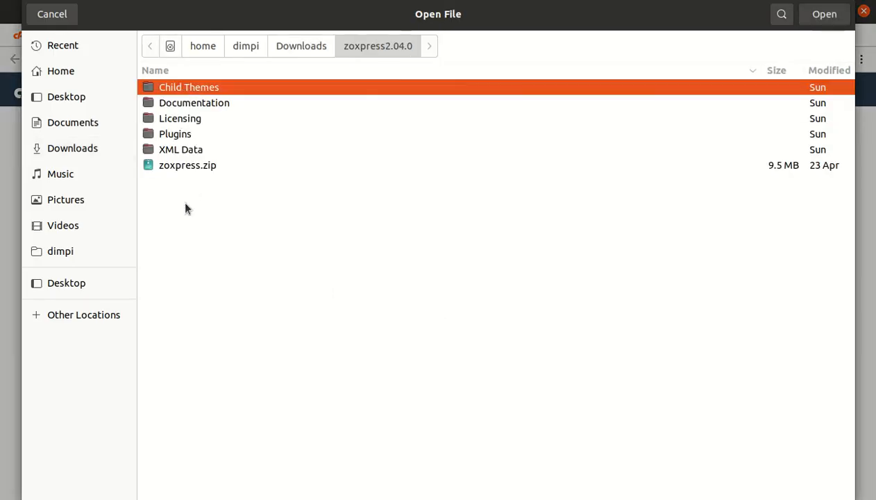
pyautogui.click(187, 164)
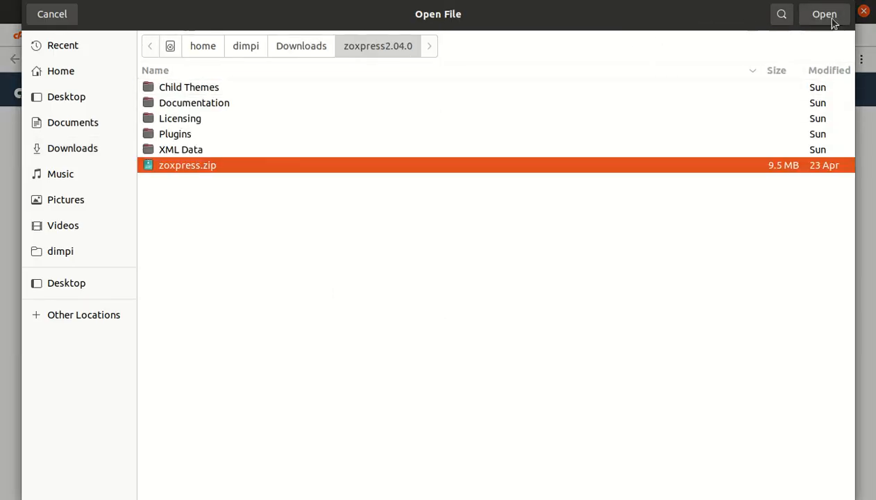
pyautogui.click(825, 14)
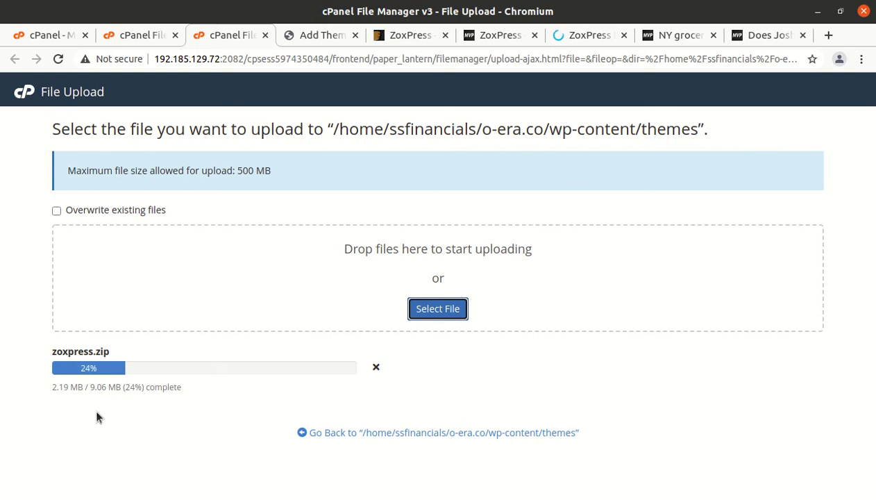
pyautogui.moveTo(192, 283)
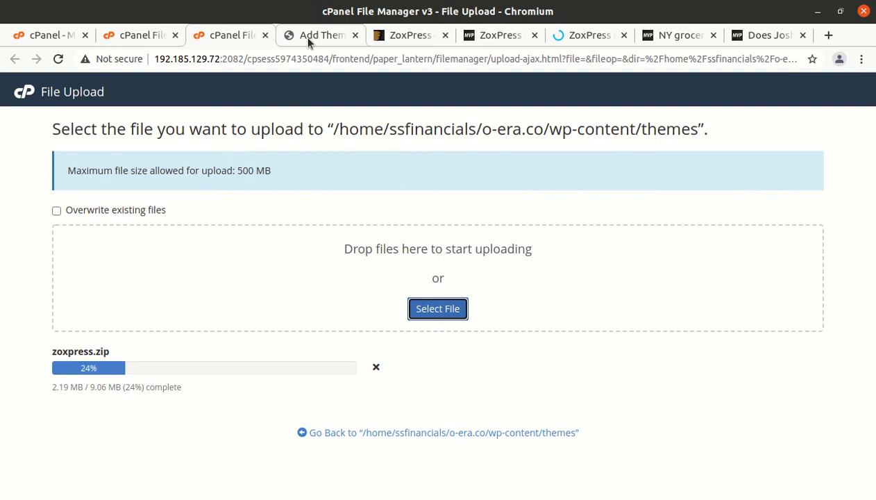
pyautogui.click(316, 35)
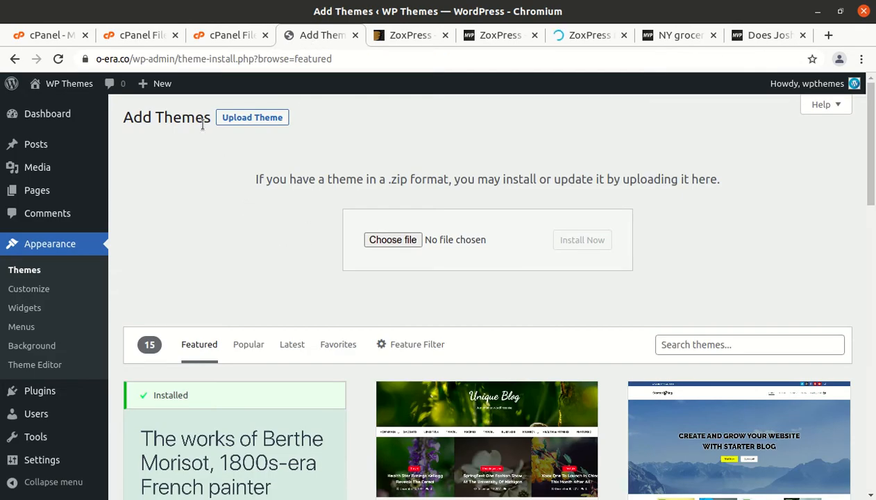
pyautogui.moveTo(377, 125)
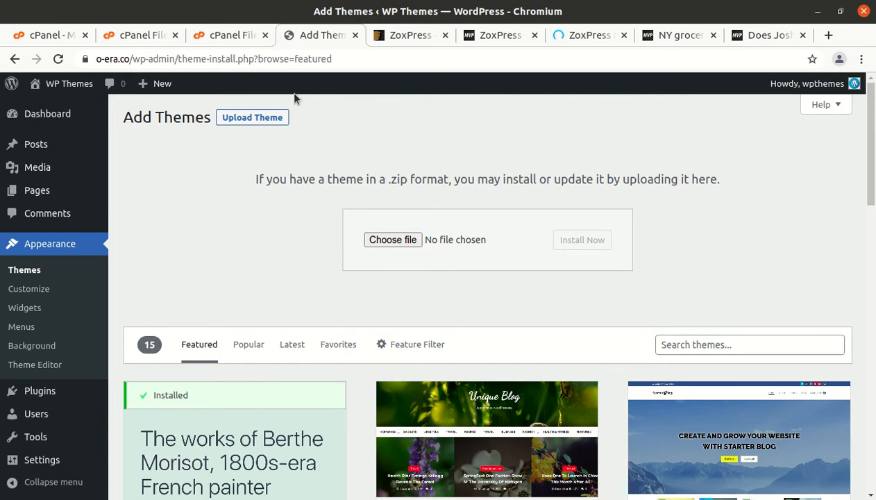
pyautogui.click(228, 35)
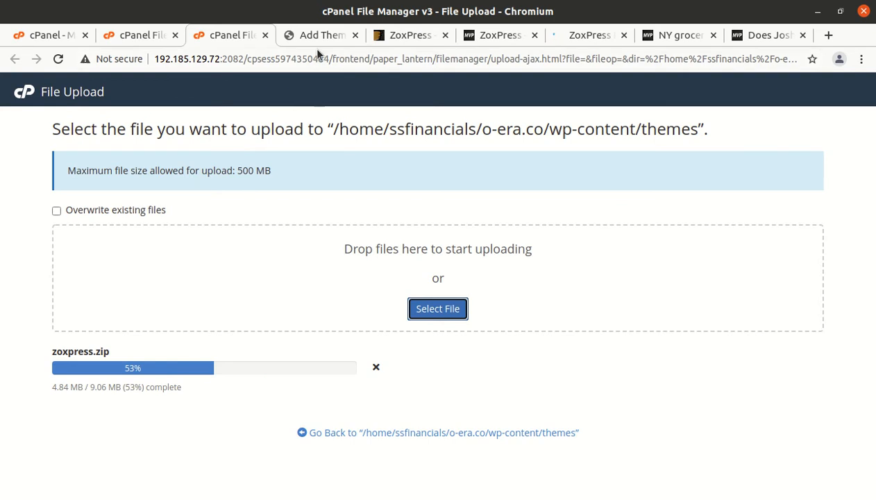
pyautogui.click(316, 34)
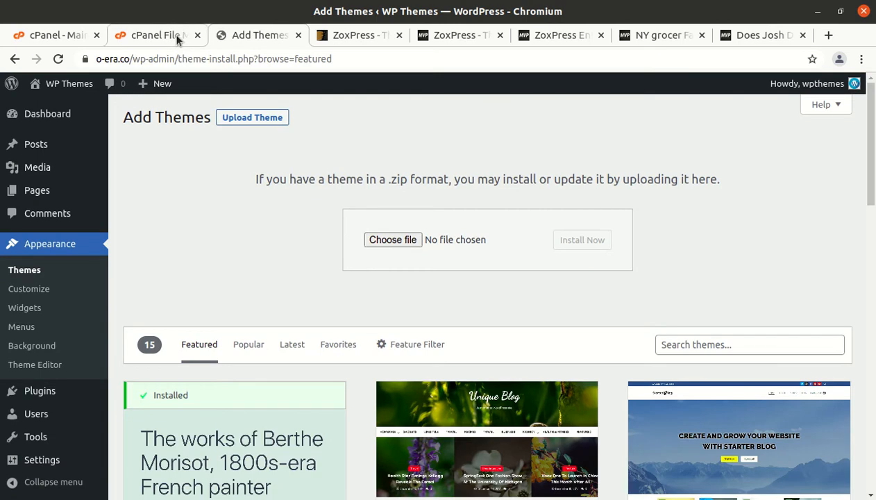
# Extract zoxpress.zip into the themes folder and check the extracted zoxpress theme folder
pyautogui.click(156, 35)
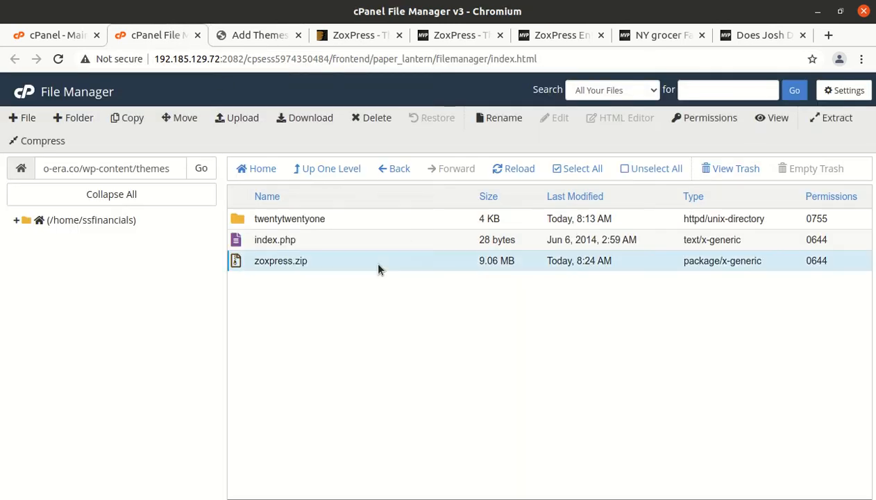
pyautogui.click(835, 116)
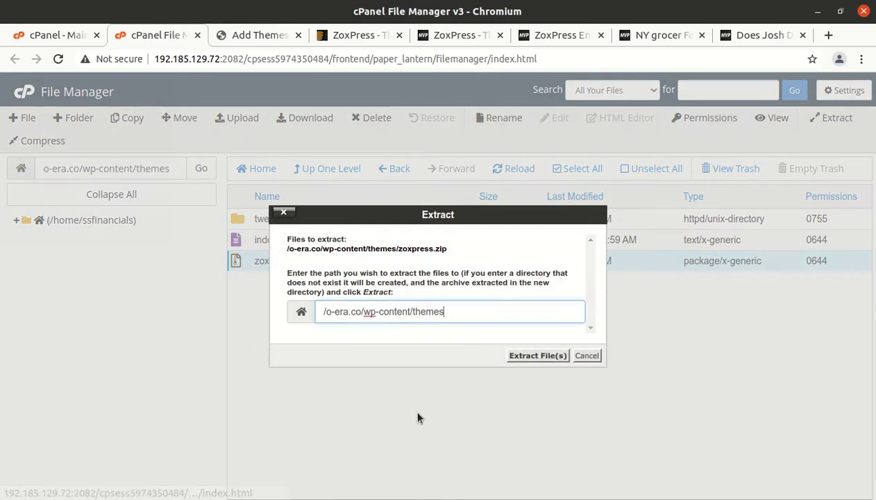
pyautogui.click(537, 355)
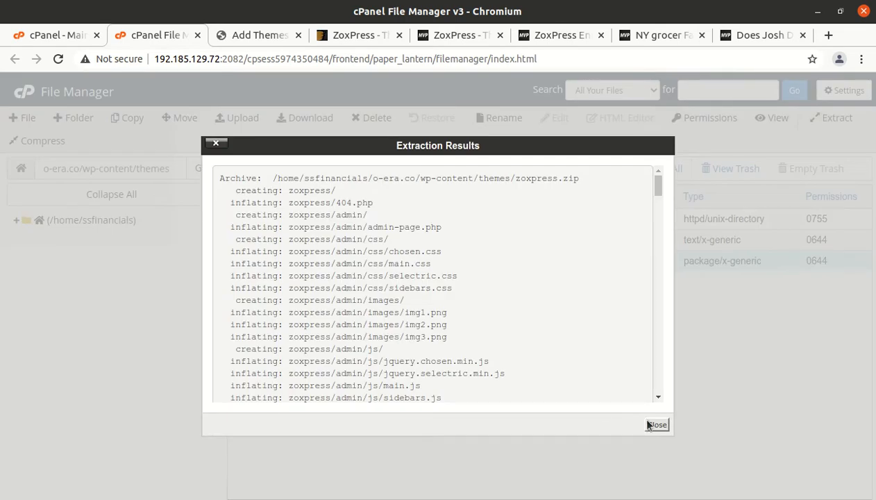
pyautogui.click(655, 425)
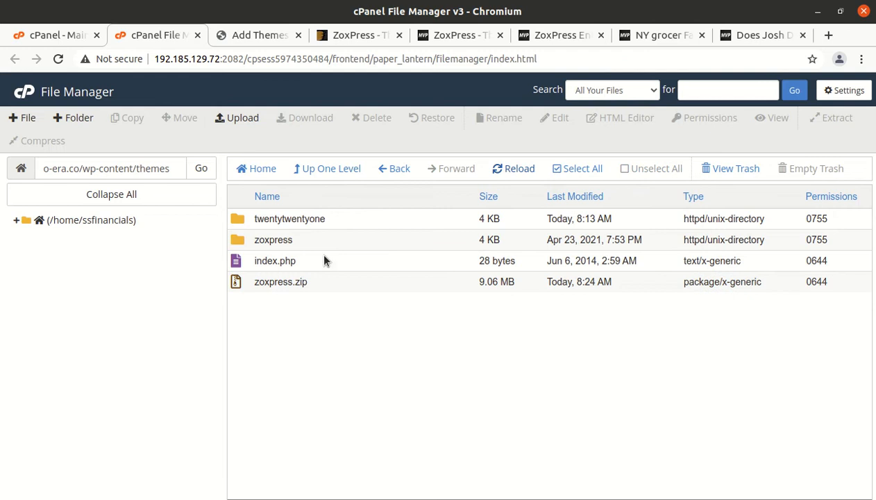
pyautogui.doubleClick(272, 239)
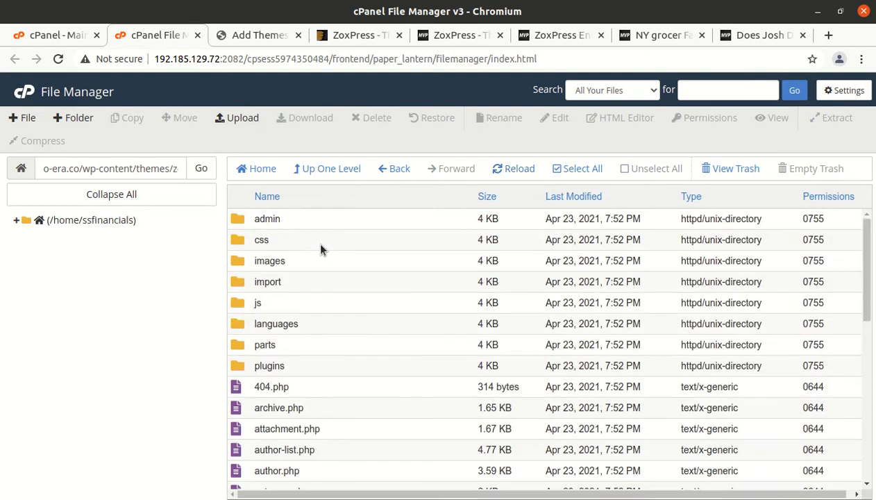
pyautogui.scroll(-3)
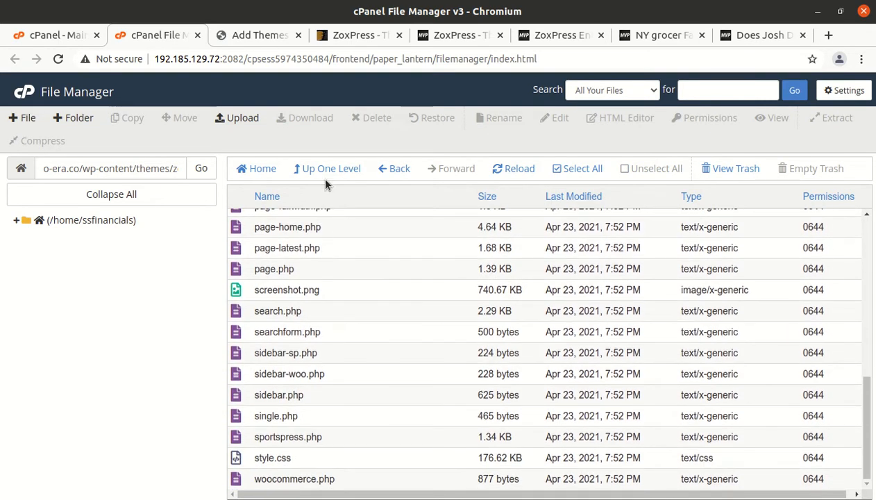
# Delete zoxpress.zip to the trash, leaving zoxpress and twentytwentyone, then return to WordPress
pyautogui.click(327, 169)
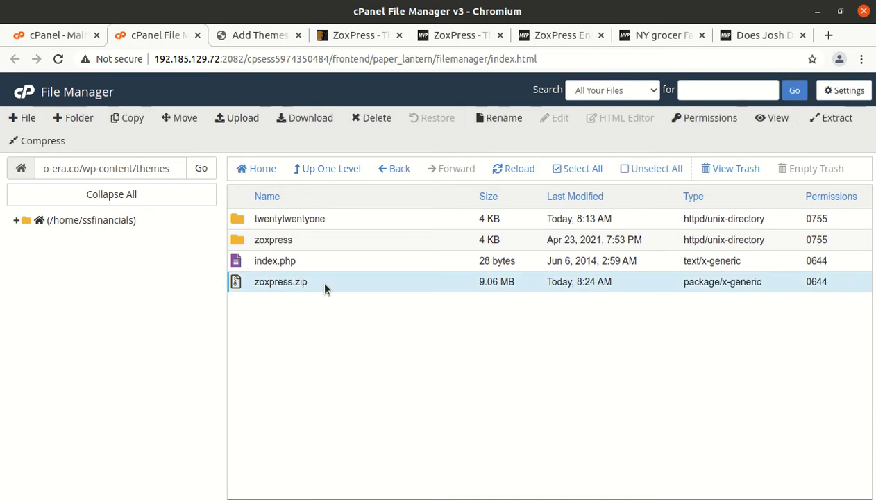
pyautogui.click(371, 117)
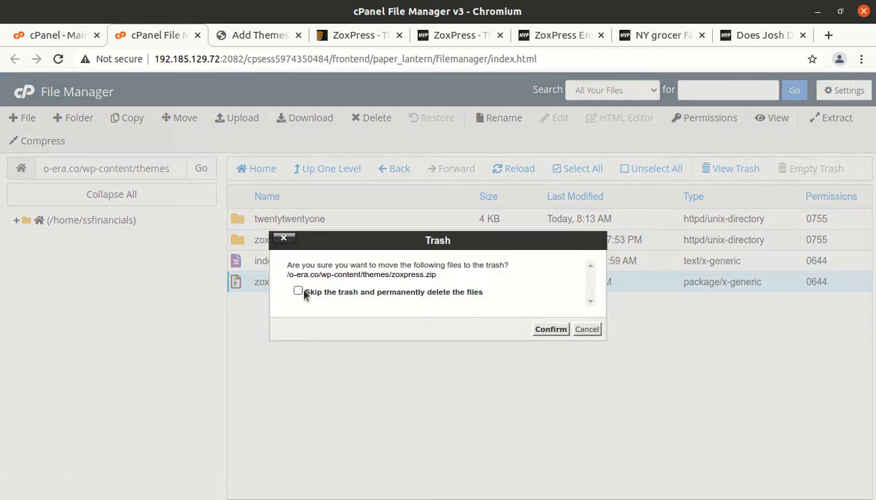
pyautogui.click(549, 329)
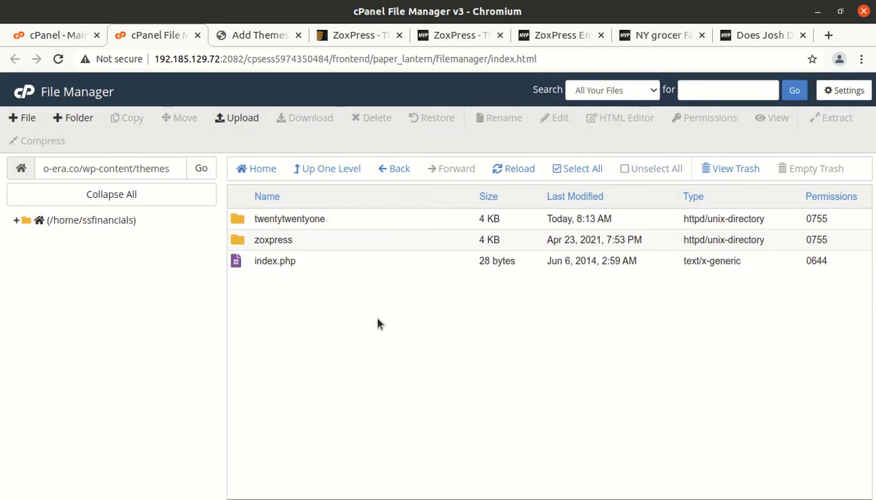
pyautogui.click(258, 35)
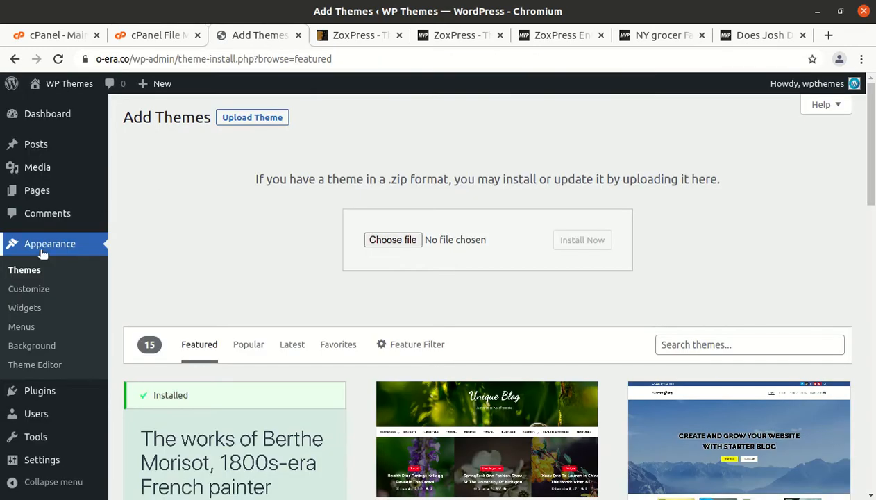
# Bring up Appearance > Themes, listing ZoxPress beside the active Twenty Twenty-One
pyautogui.click(25, 269)
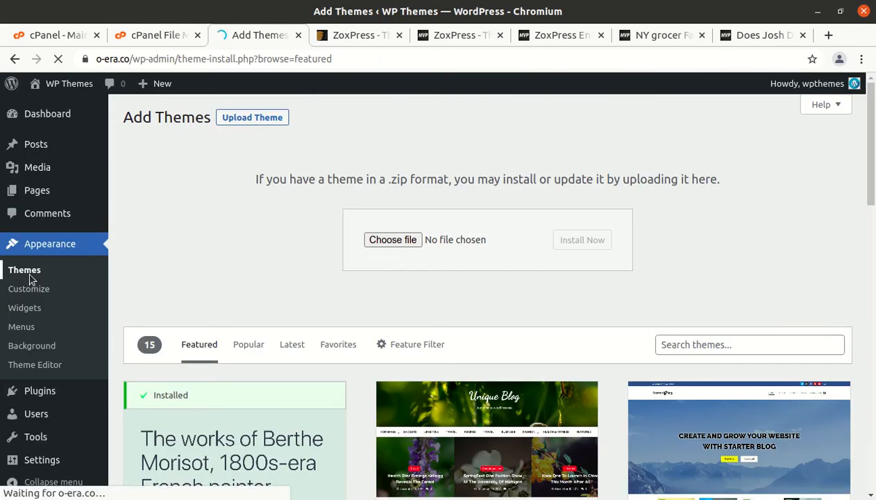
pyautogui.click(25, 269)
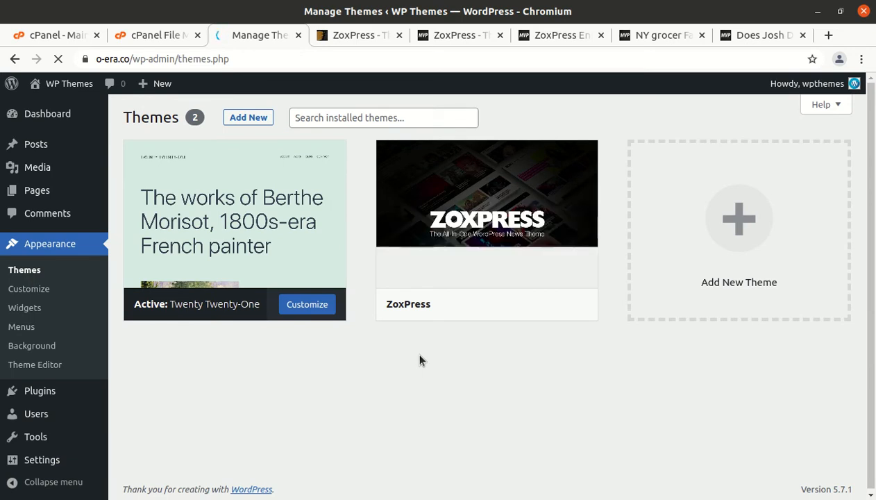
pyautogui.moveTo(475, 228)
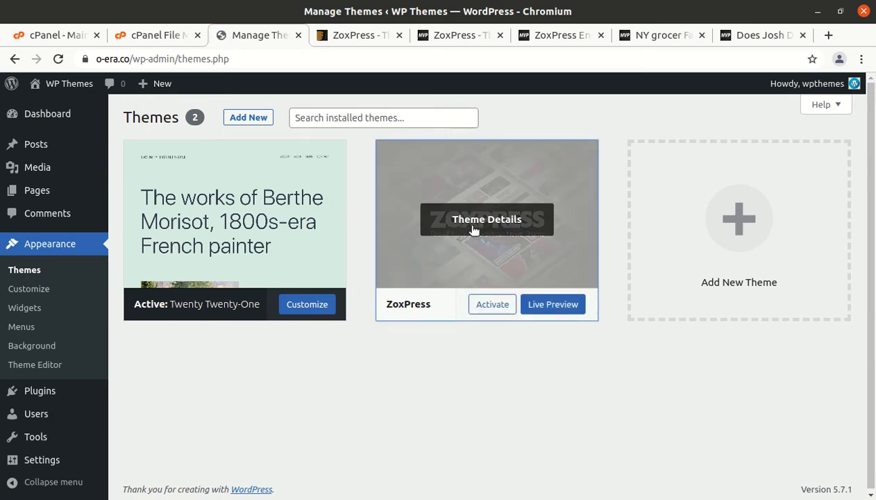
# Review the ZoxPress theme details and activate it as the site theme
pyautogui.click(486, 220)
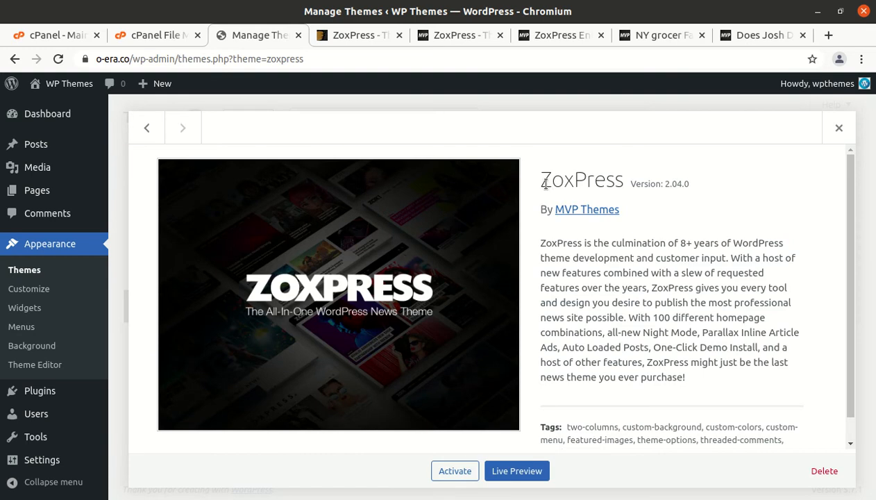
pyautogui.moveTo(641, 205)
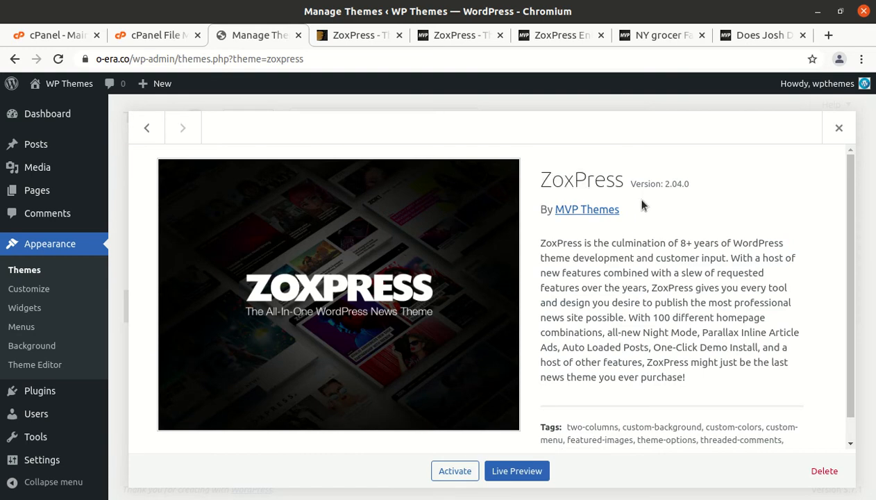
pyautogui.scroll(-3)
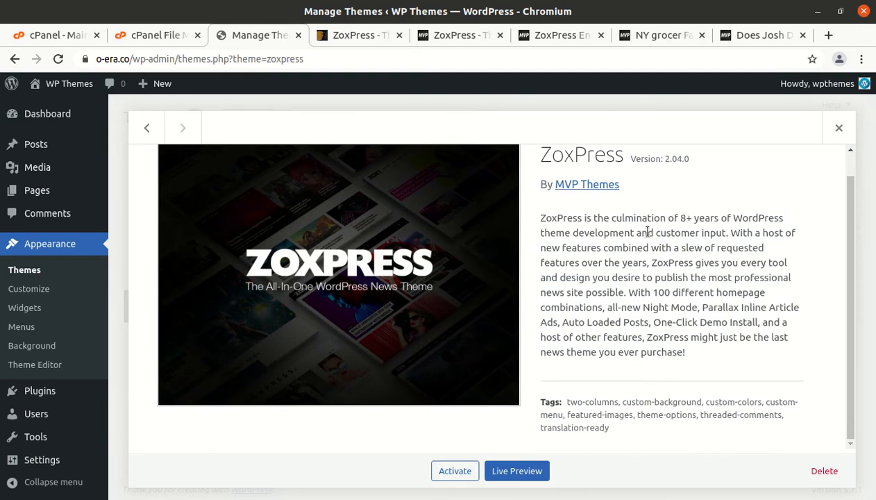
pyautogui.moveTo(571, 198)
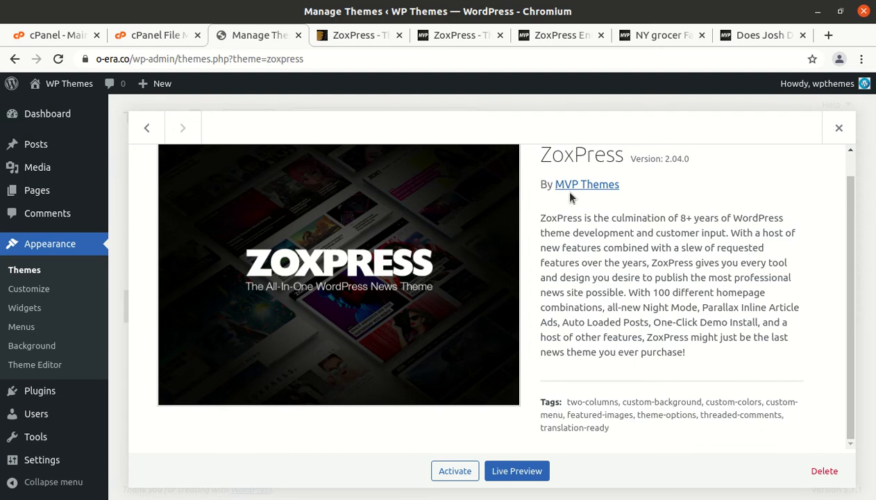
pyautogui.moveTo(551, 263)
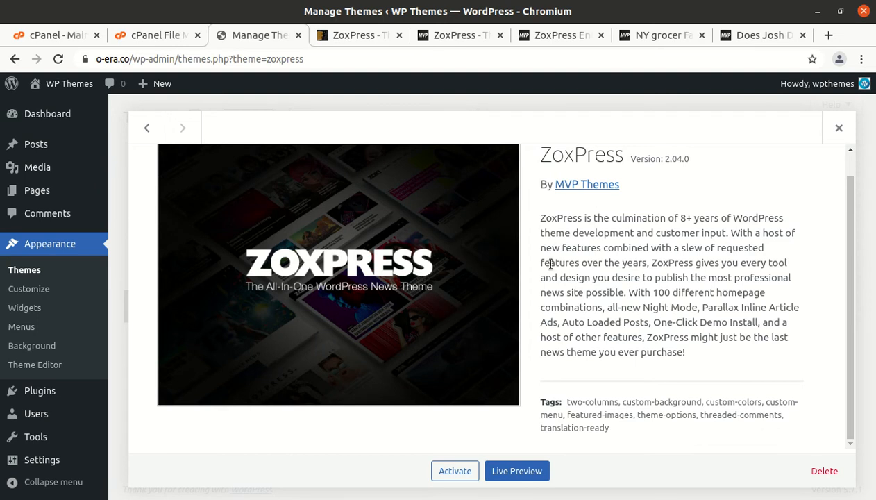
pyautogui.moveTo(475, 419)
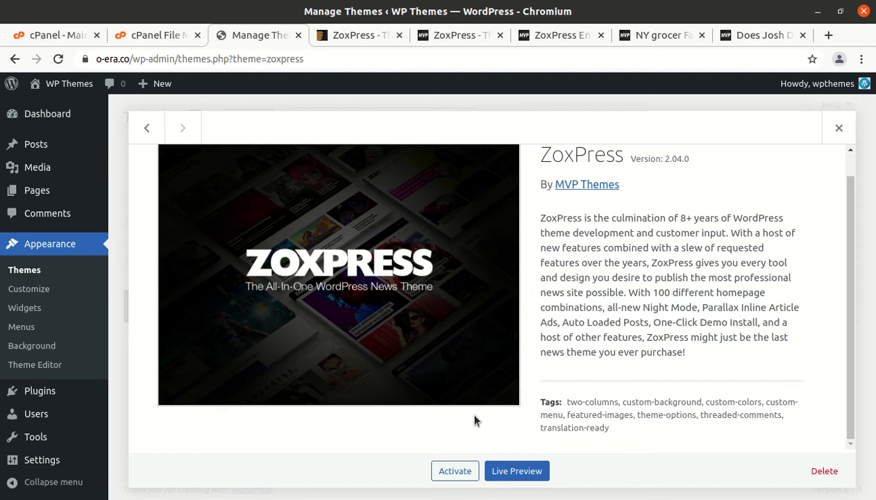
pyautogui.click(455, 470)
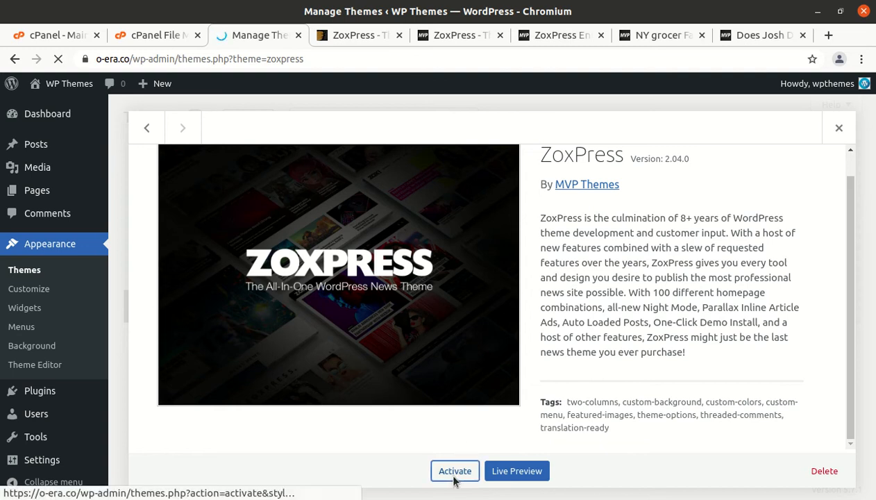
pyautogui.click(455, 470)
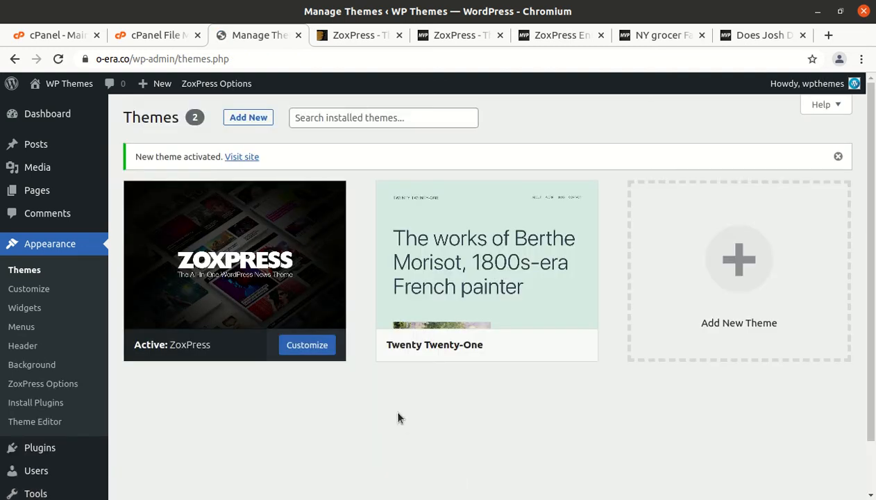
# Visit the live site from the new-theme-activated notice to see the ZoxPress front page
pyautogui.scroll(-3)
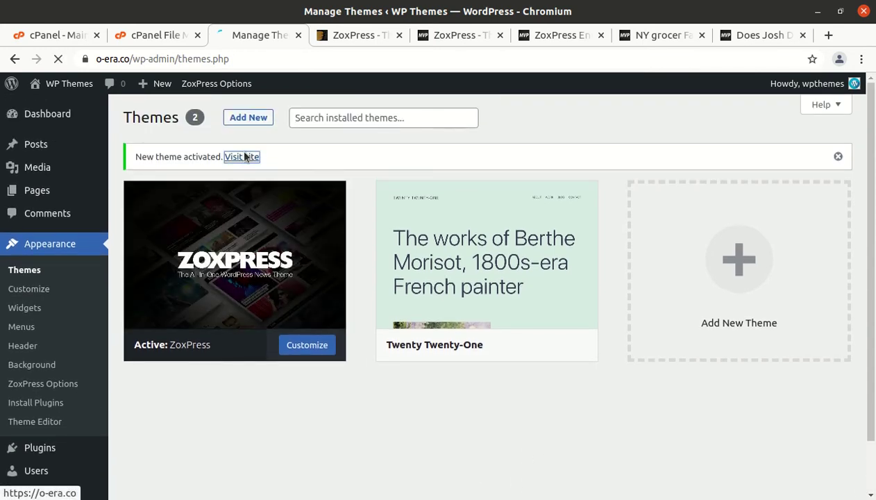
pyautogui.click(241, 155)
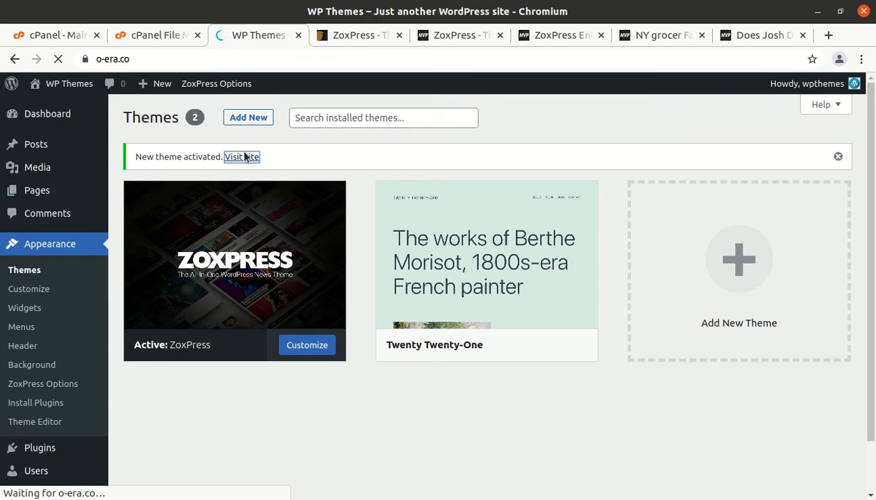
pyautogui.click(242, 155)
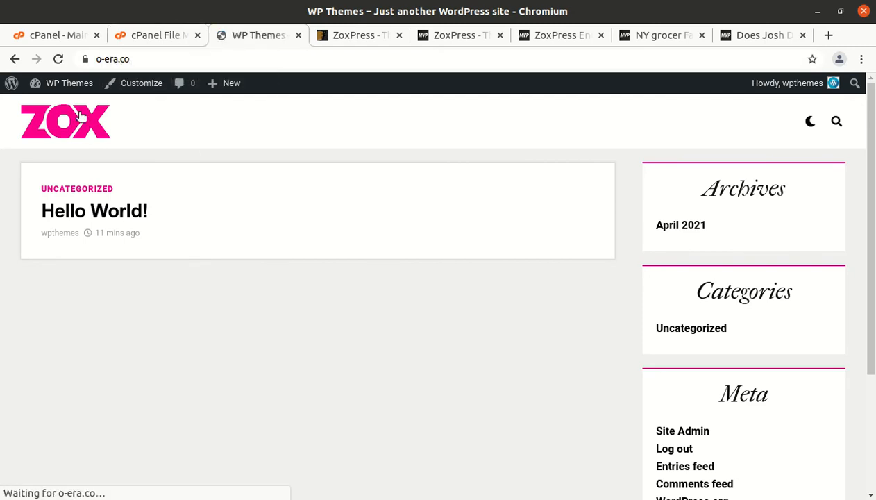
pyautogui.moveTo(109, 116)
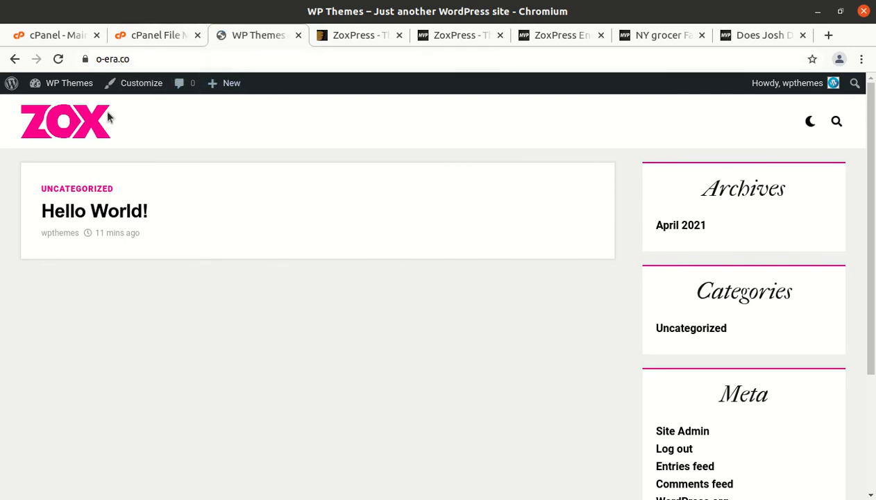
# Return to the admin dashboard and browse the ZoxPress Options general settings
pyautogui.click(69, 83)
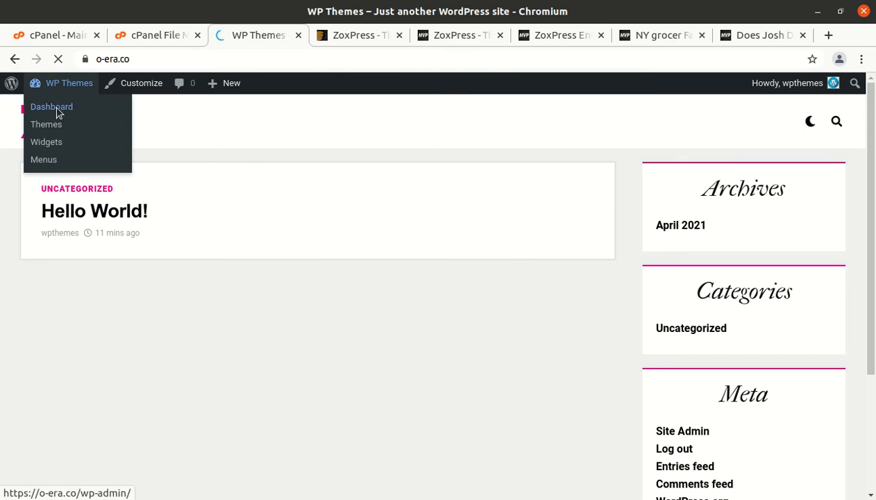
pyautogui.click(50, 106)
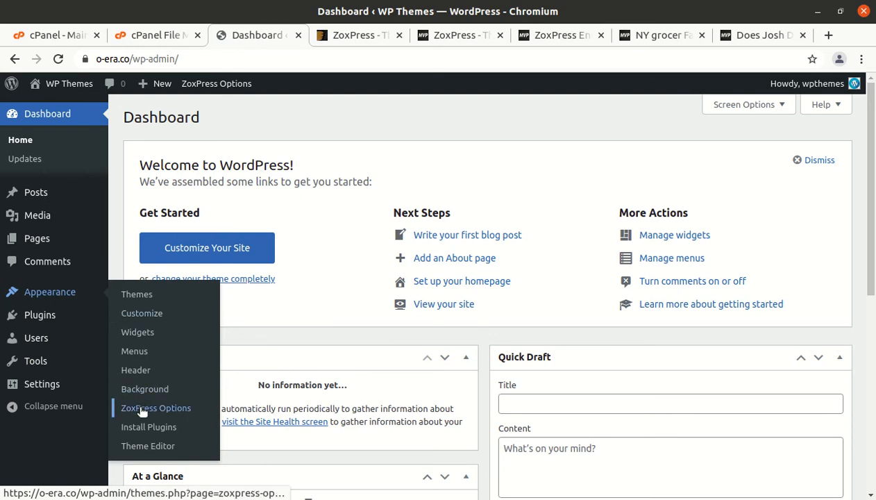
pyautogui.click(155, 408)
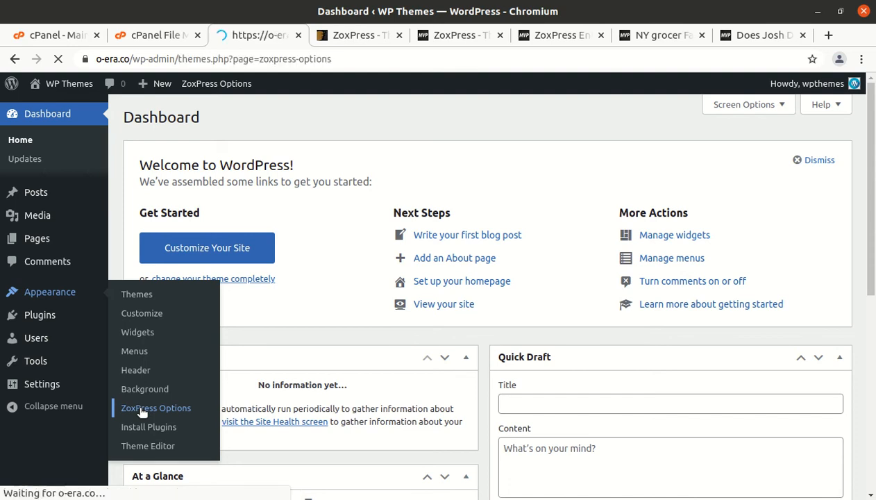
pyautogui.click(155, 408)
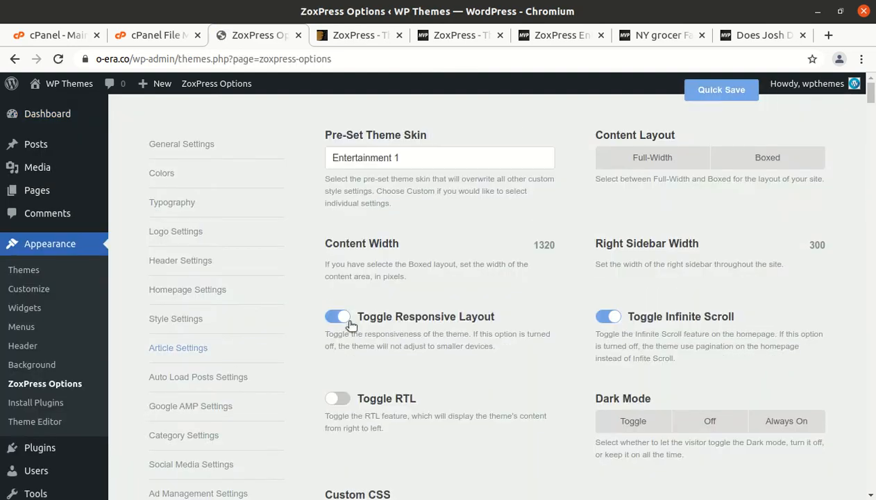
pyautogui.scroll(-3)
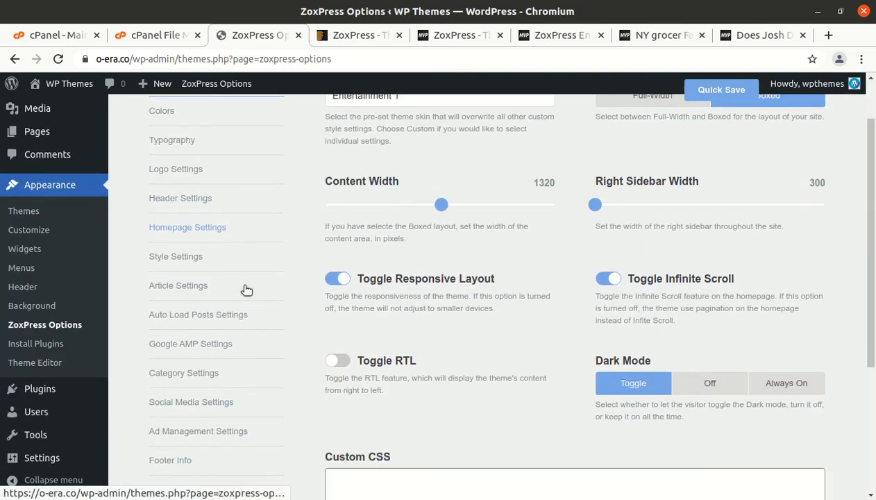
pyautogui.scroll(-3)
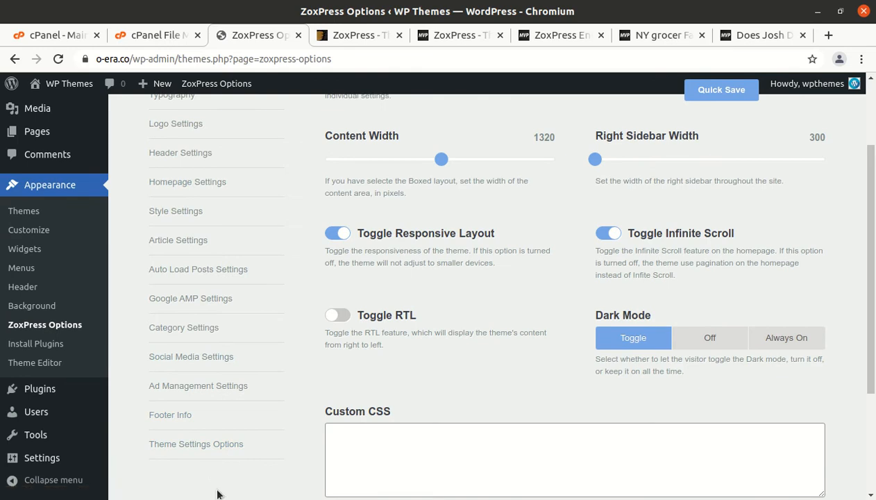
# Review the theme backup/import options and the homepage settings with the Entertainment 1 layout
pyautogui.click(195, 444)
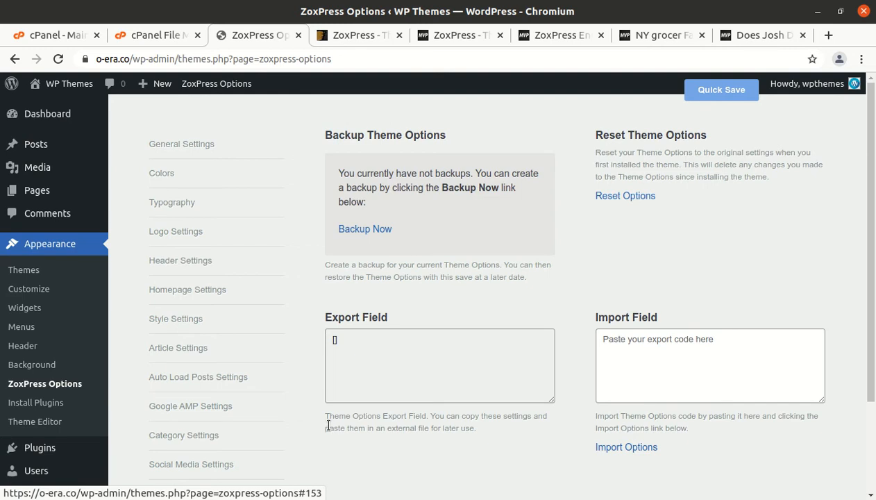
pyautogui.scroll(-3)
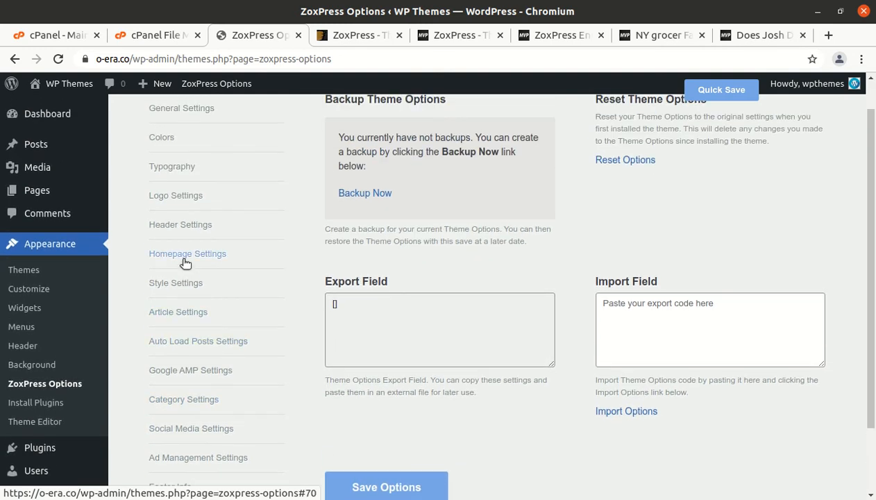
pyautogui.click(187, 252)
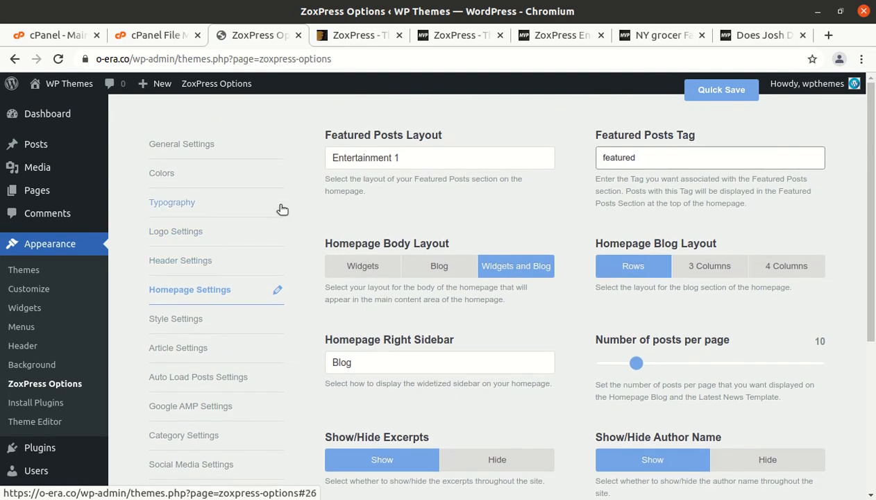
pyautogui.scroll(-3)
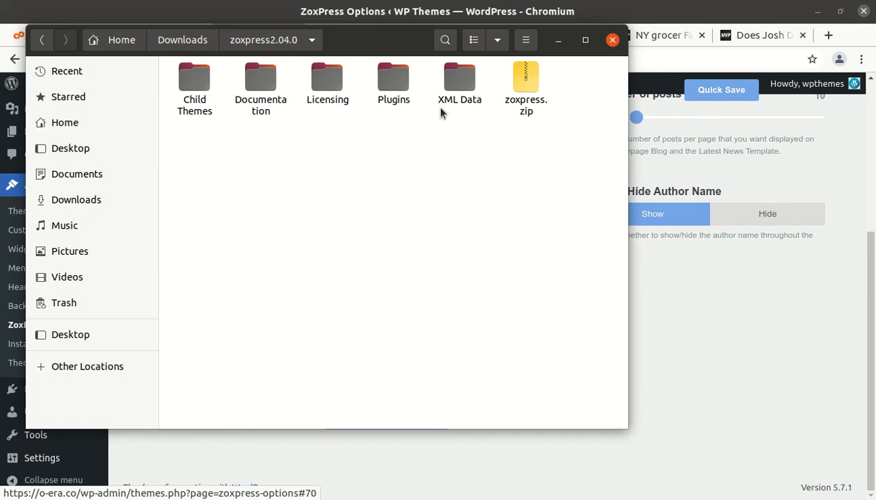
pyautogui.doubleClick(458, 76)
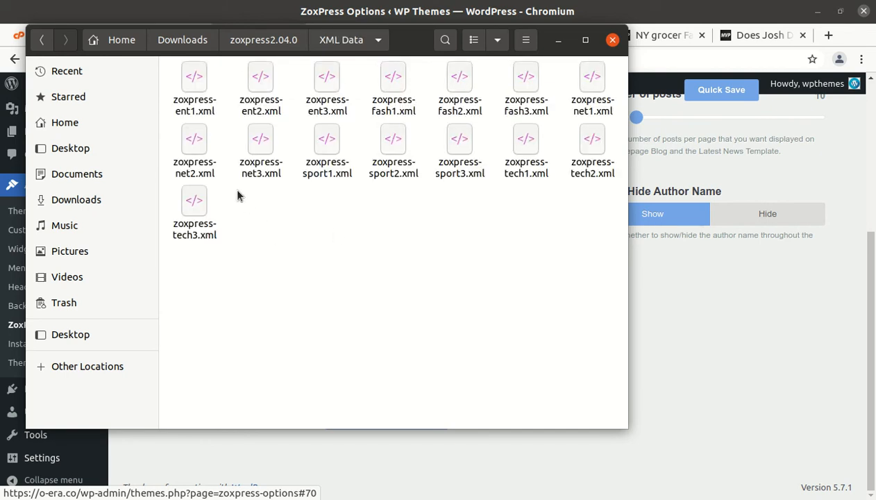
pyautogui.click(194, 76)
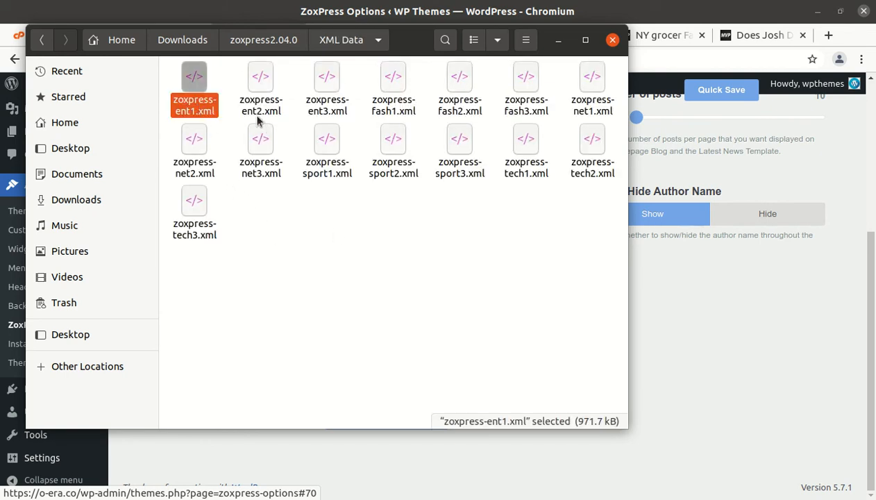
pyautogui.click(392, 89)
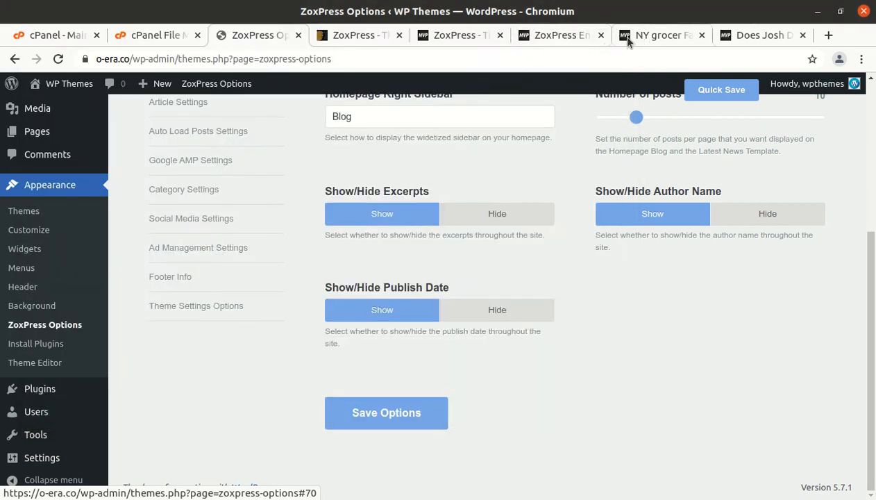
pyautogui.click(555, 36)
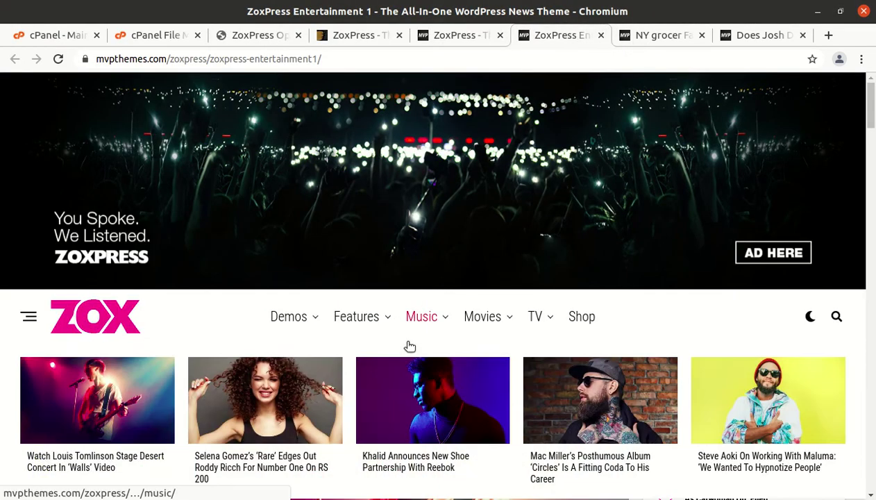
pyautogui.scroll(-3)
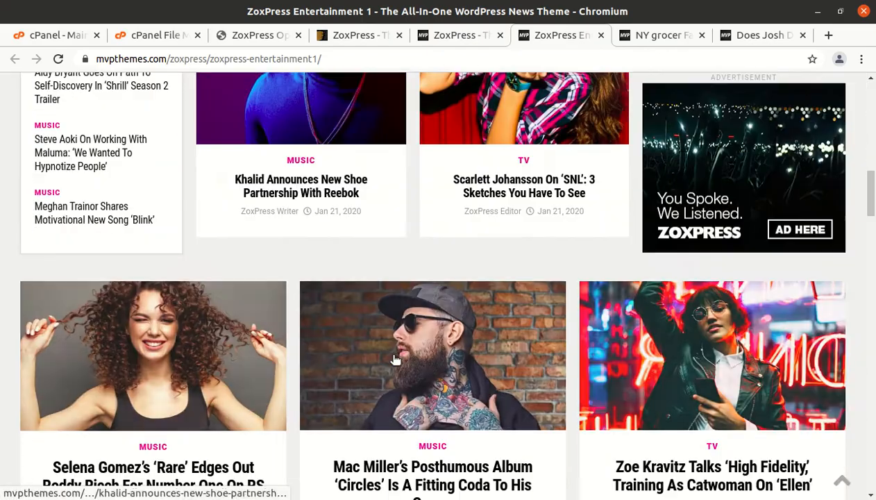
pyautogui.scroll(3)
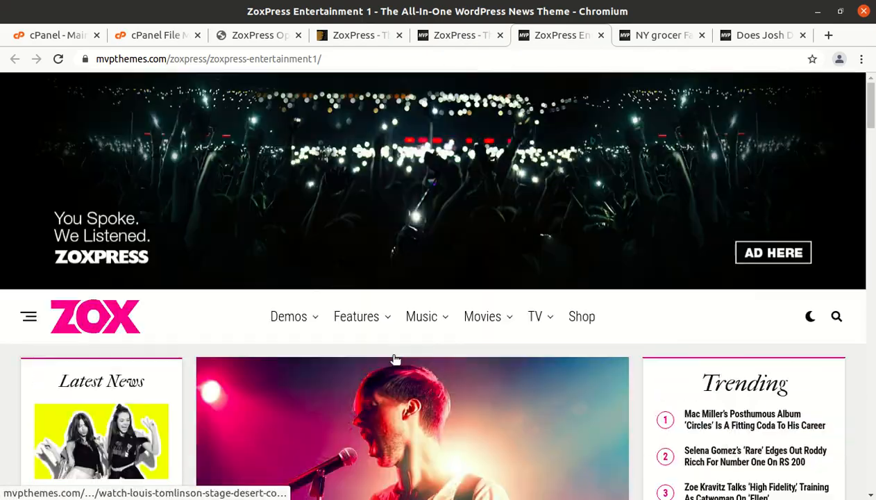
pyautogui.scroll(-3)
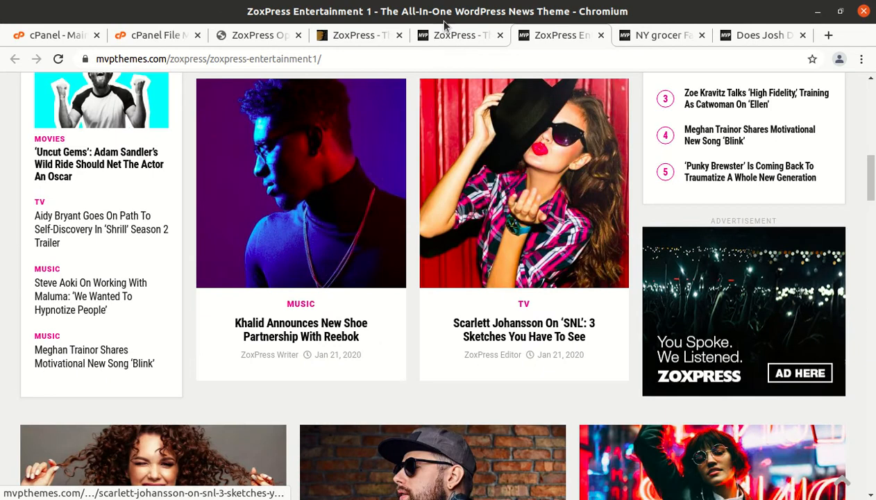
pyautogui.click(353, 36)
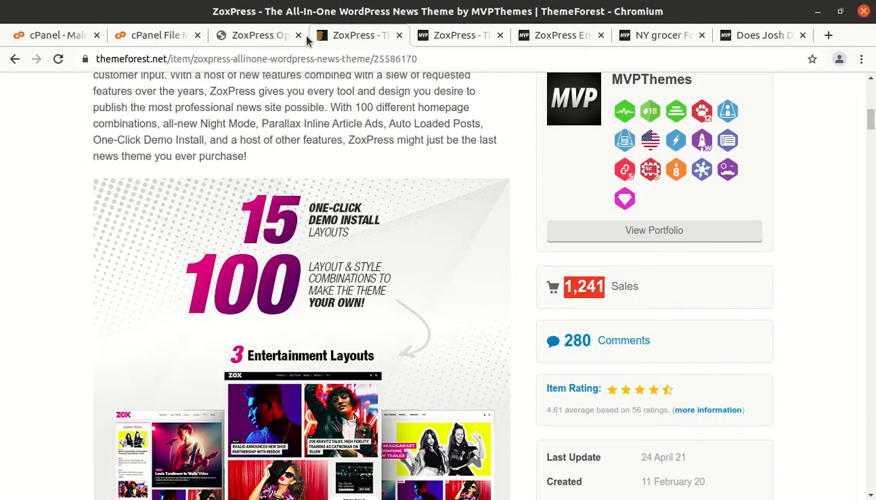
pyautogui.click(257, 35)
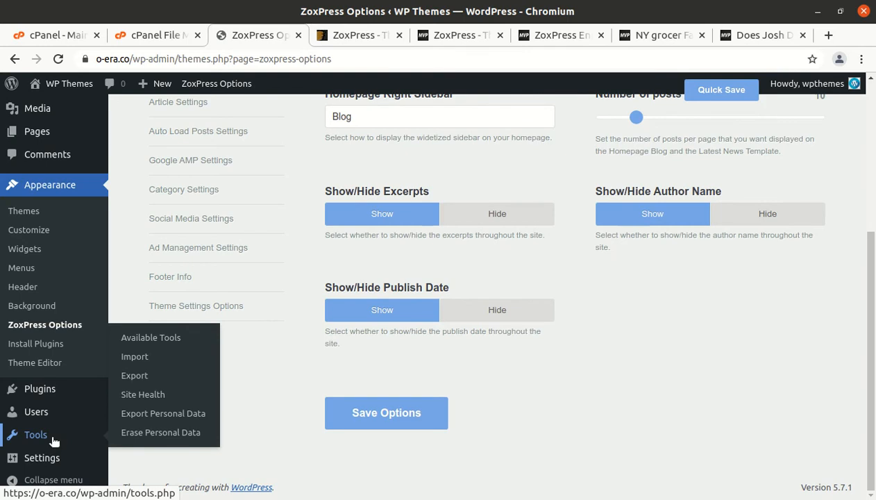
# Install the WordPress importer from Tools > Import and run it
pyautogui.click(135, 357)
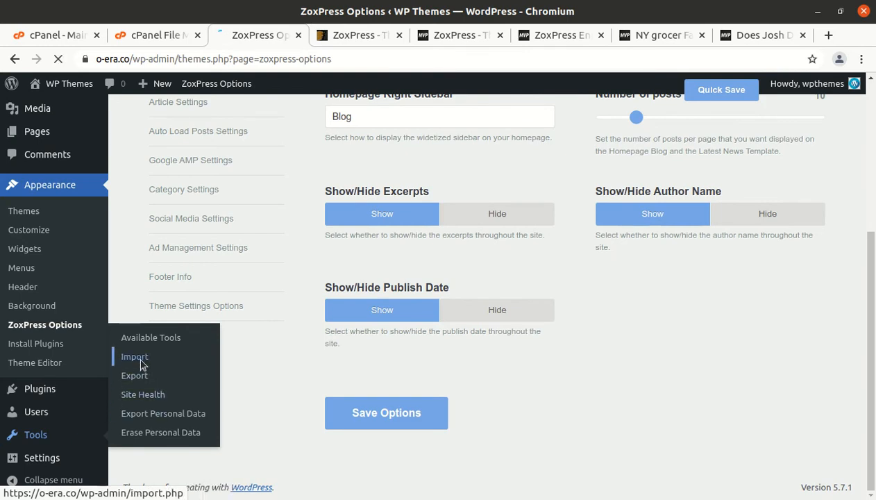
pyautogui.click(133, 355)
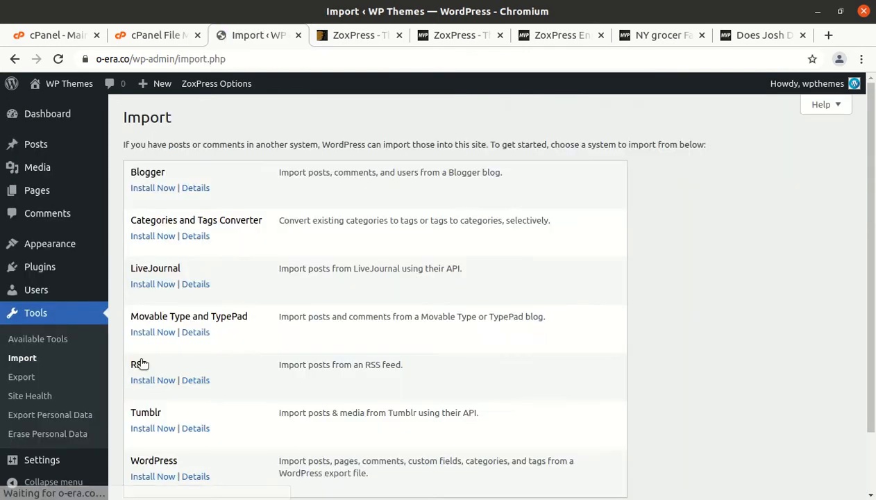
pyautogui.scroll(-3)
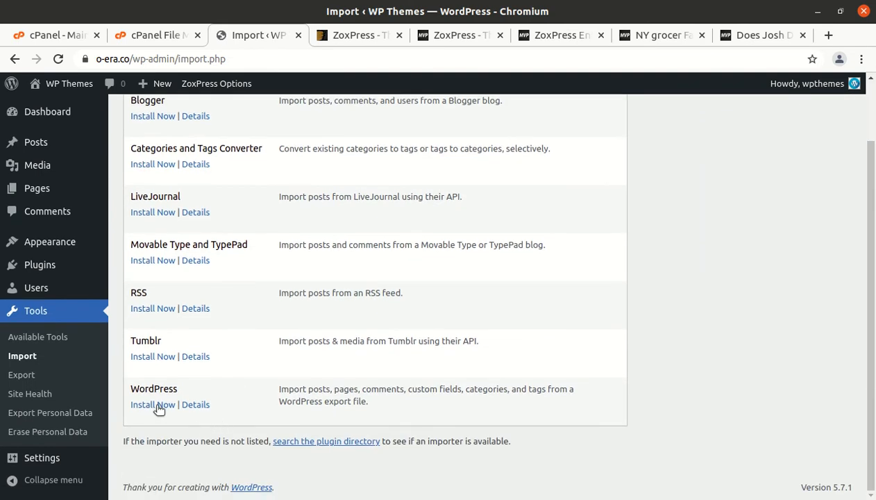
pyautogui.click(152, 405)
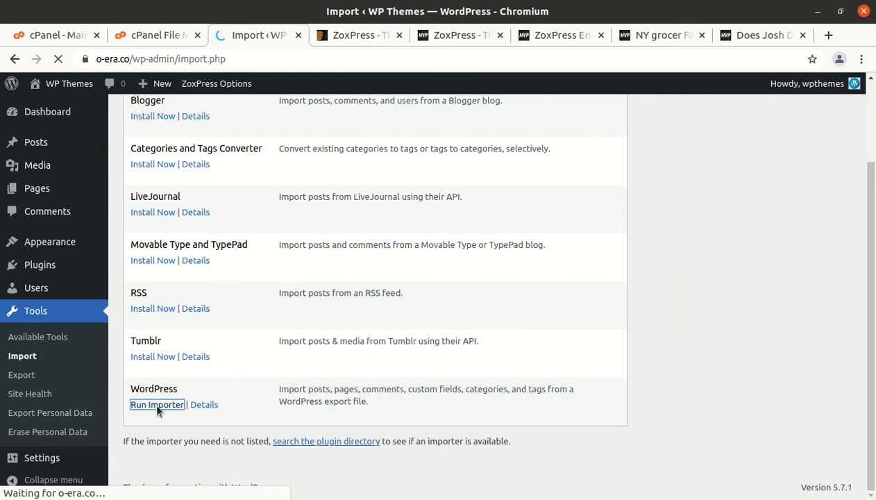
pyautogui.click(157, 403)
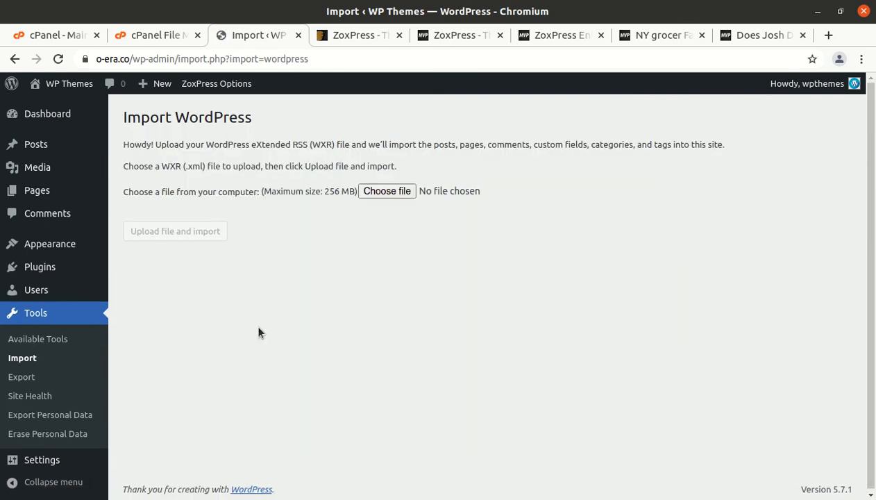
# Upload zoxpress-ent1.xml from the XML Data folder and begin the import
pyautogui.click(386, 191)
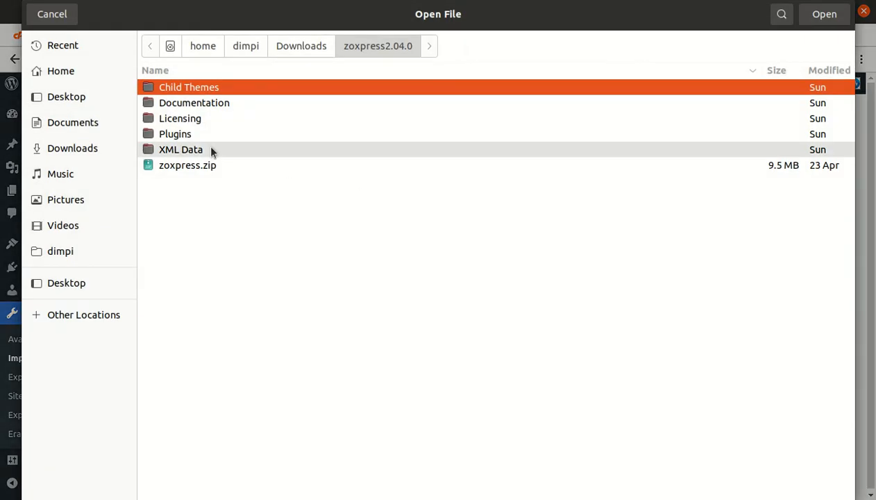
pyautogui.doubleClick(180, 150)
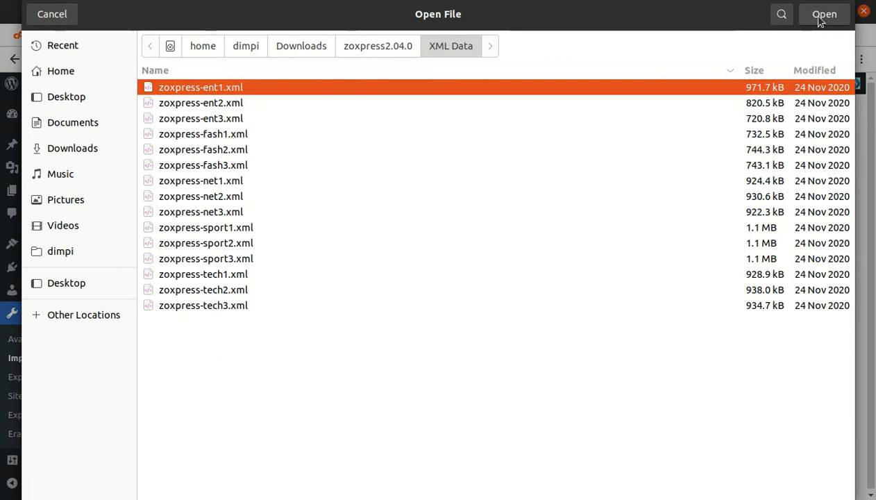
pyautogui.click(824, 14)
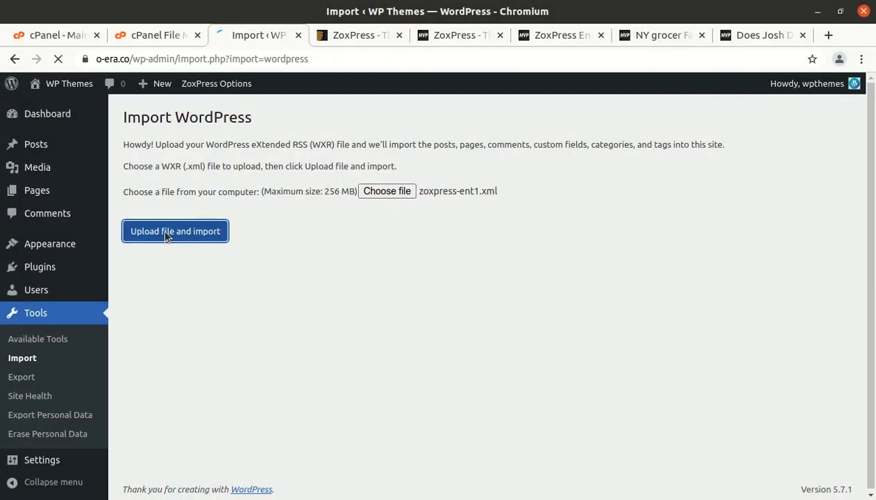
pyautogui.click(174, 230)
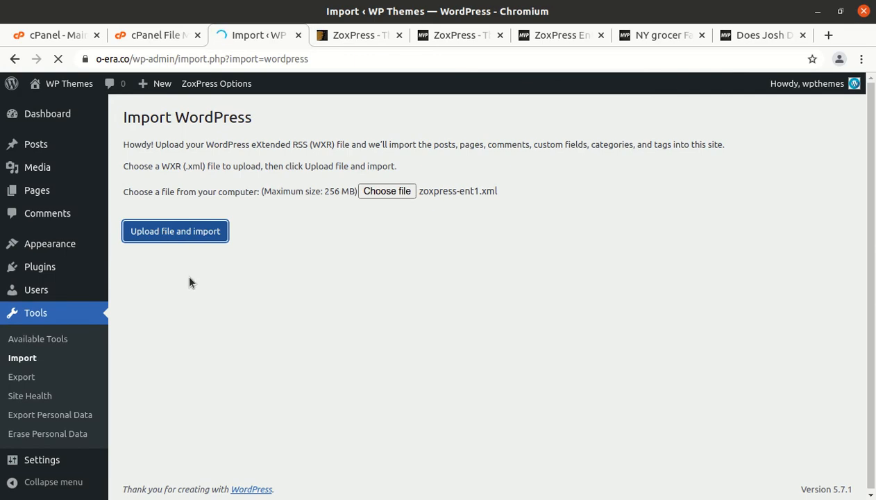
pyautogui.click(175, 231)
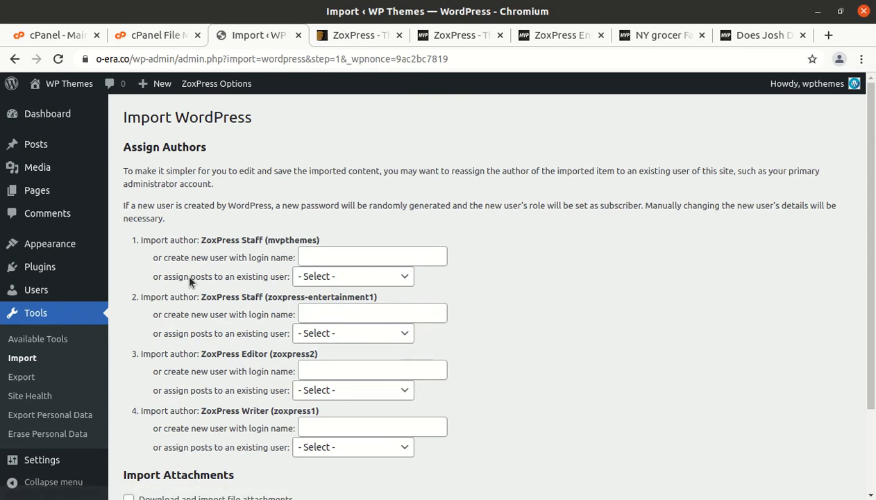
# Assign the demo authors' posts to the existing admin user and include file attachments
pyautogui.click(352, 276)
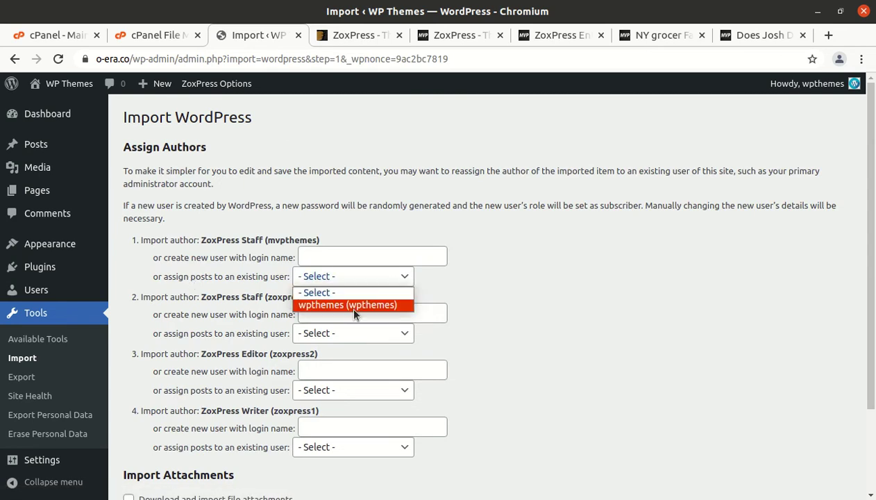
pyautogui.click(346, 305)
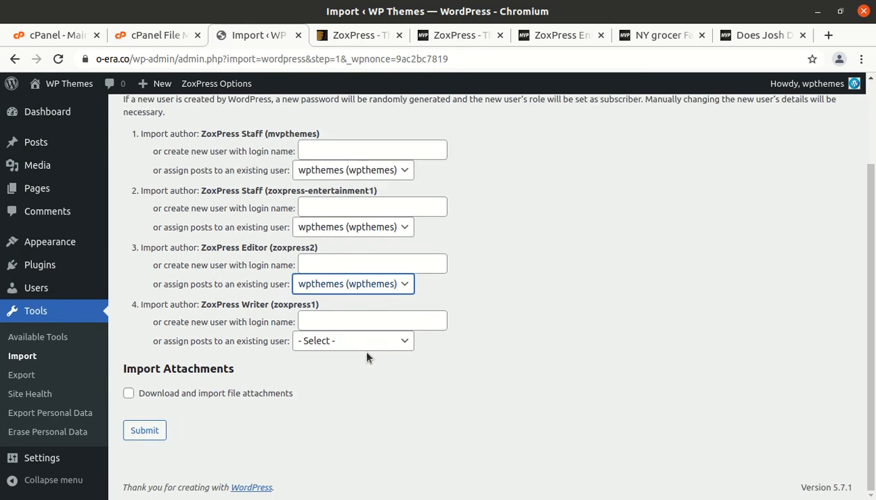
pyautogui.click(353, 341)
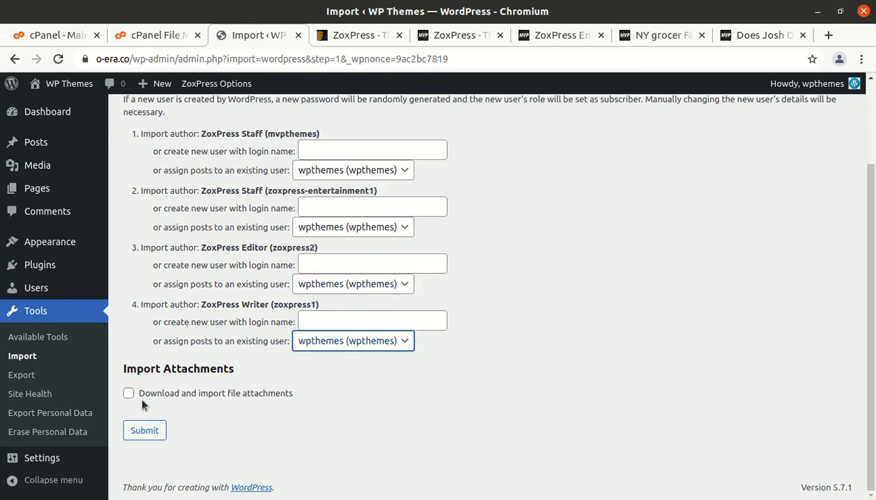
pyautogui.click(128, 393)
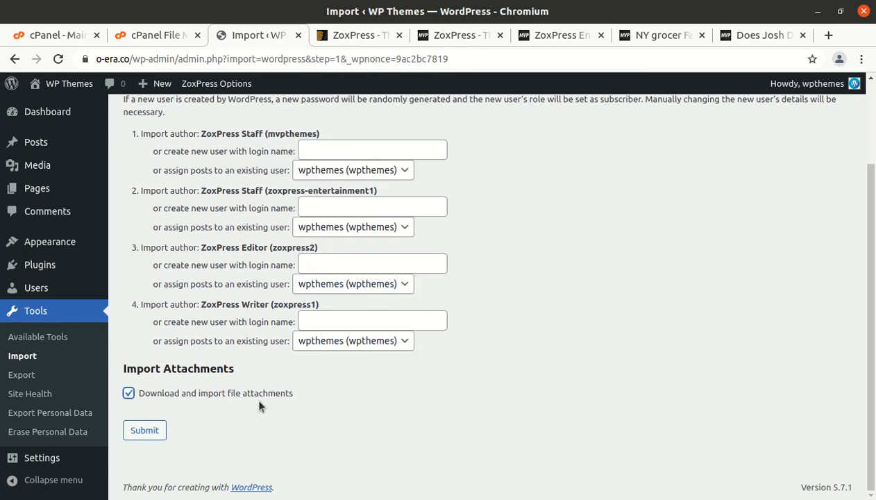
pyautogui.moveTo(178, 433)
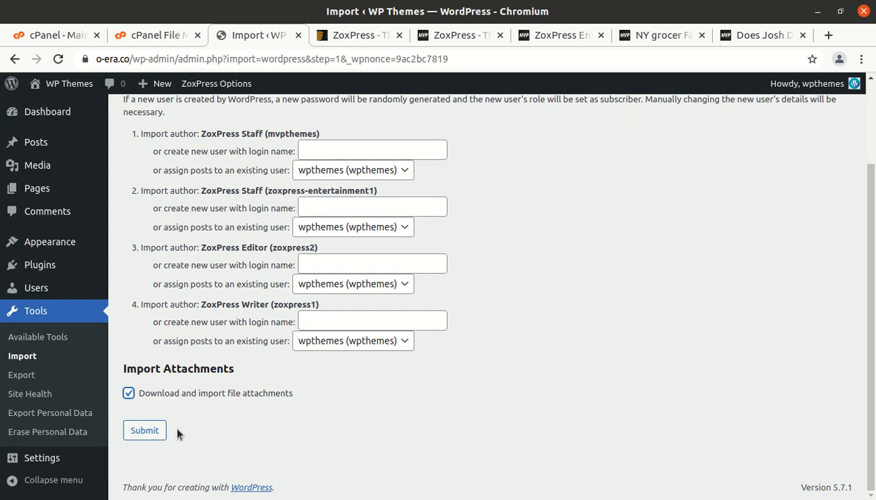
# Submit to import the Entertainment 1 demo content until it reports All done
pyautogui.click(145, 430)
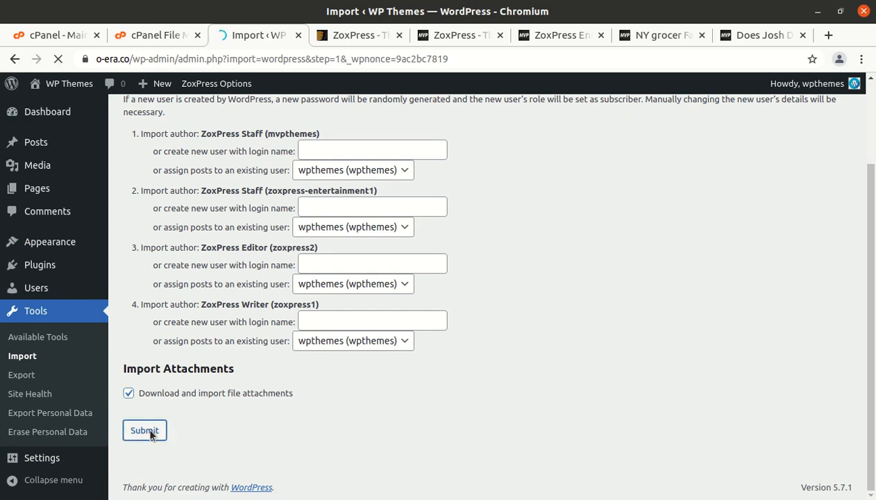
pyautogui.click(144, 430)
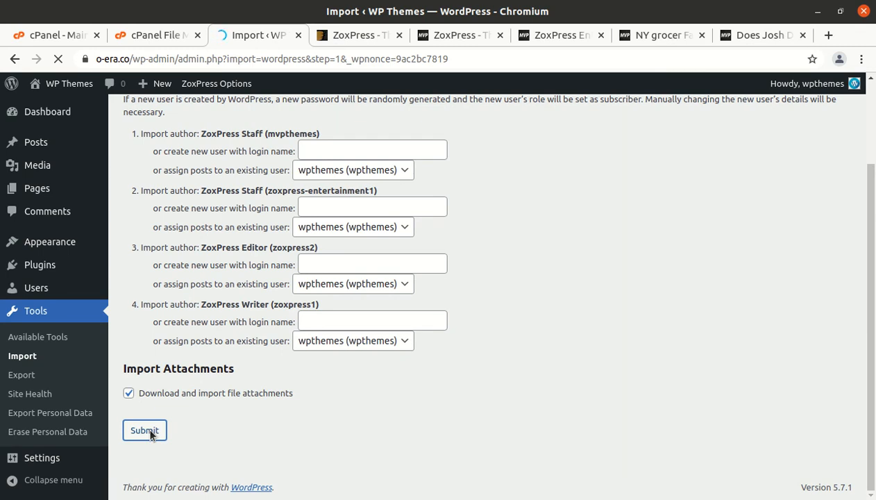
pyautogui.click(144, 430)
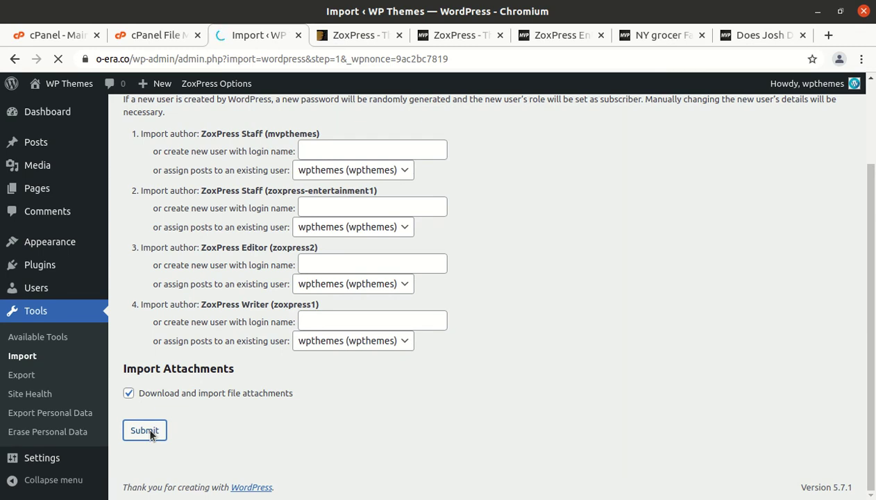
pyautogui.click(146, 430)
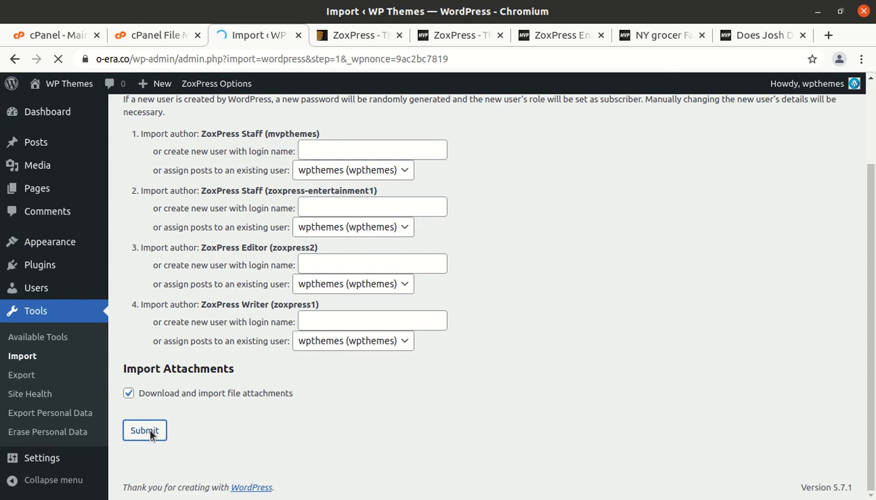
pyautogui.click(145, 430)
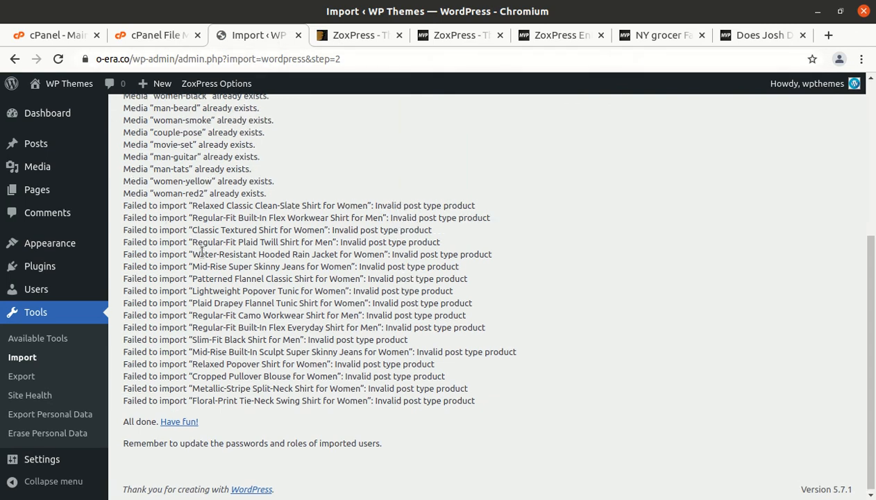
pyautogui.scroll(3)
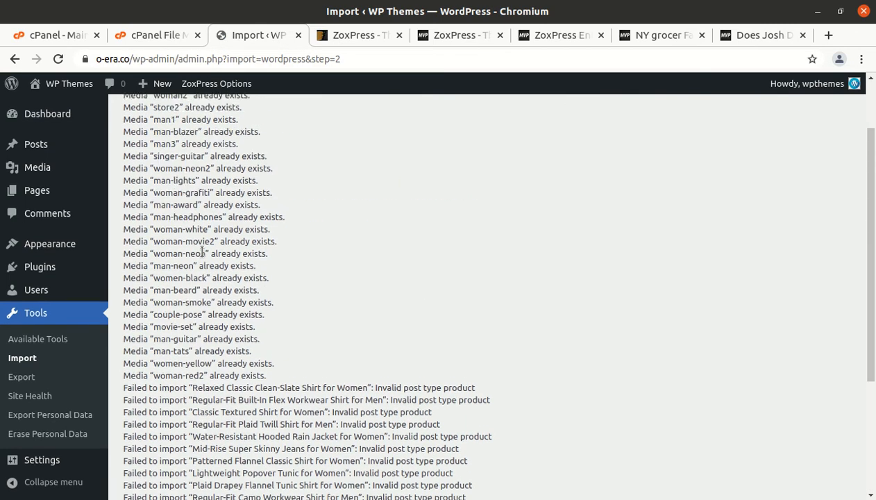
pyautogui.scroll(-3)
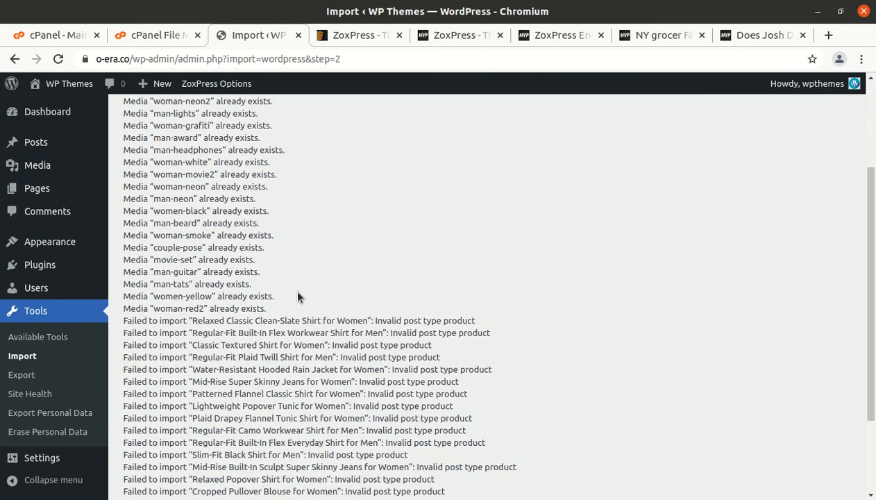
pyautogui.scroll(-3)
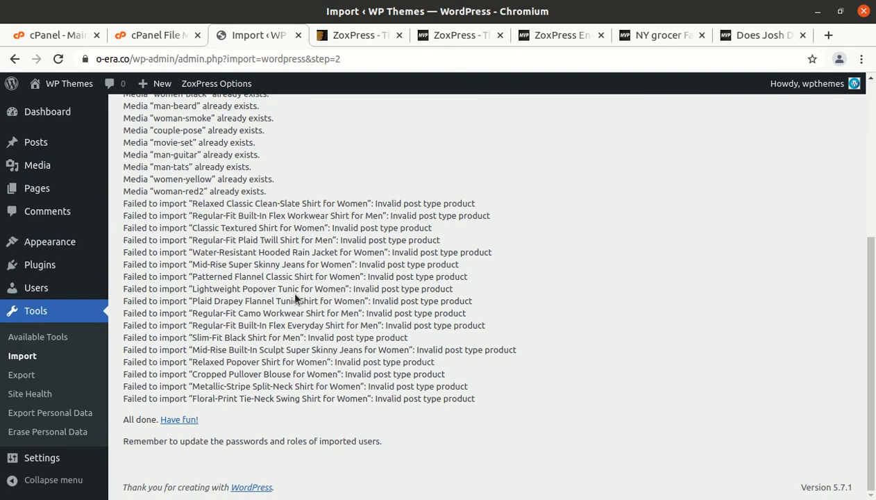
pyautogui.scroll(3)
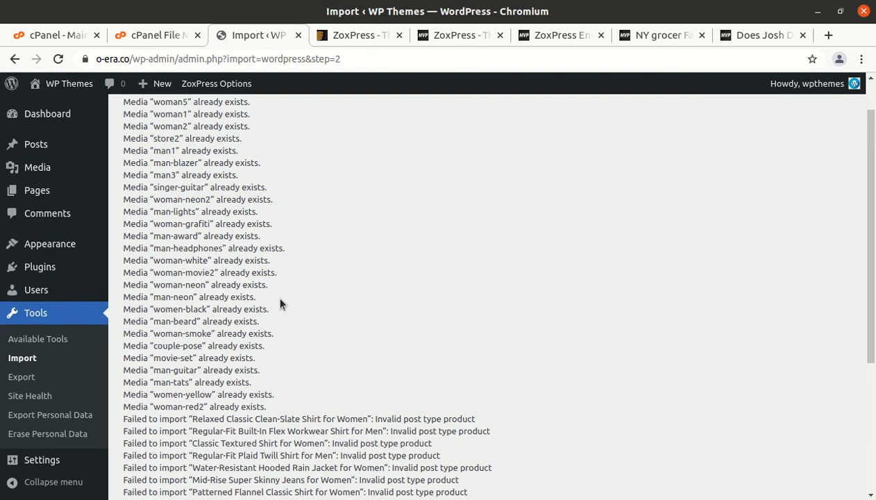
pyautogui.scroll(-3)
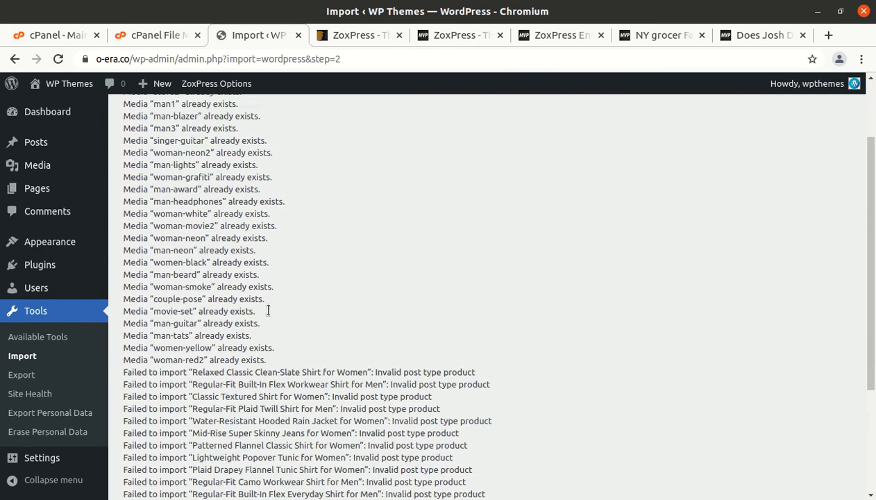
pyautogui.scroll(-3)
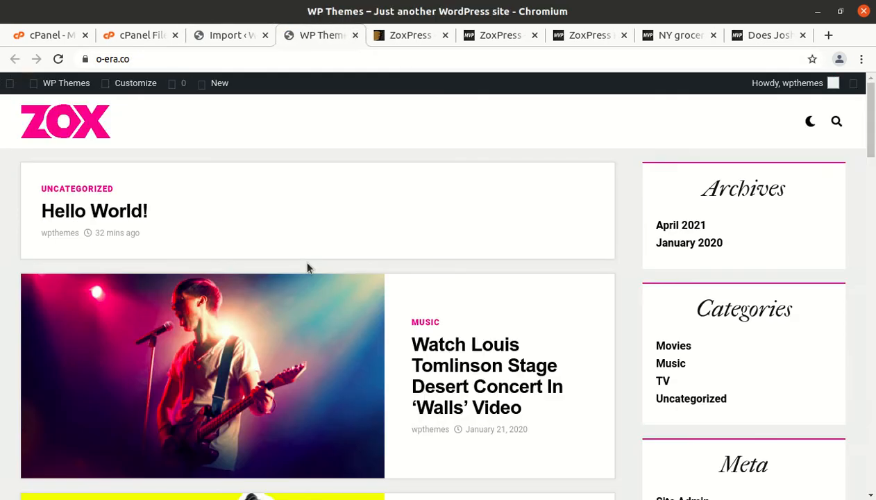
# Browse the imported music and movie posts on the site's front page
pyautogui.scroll(-3)
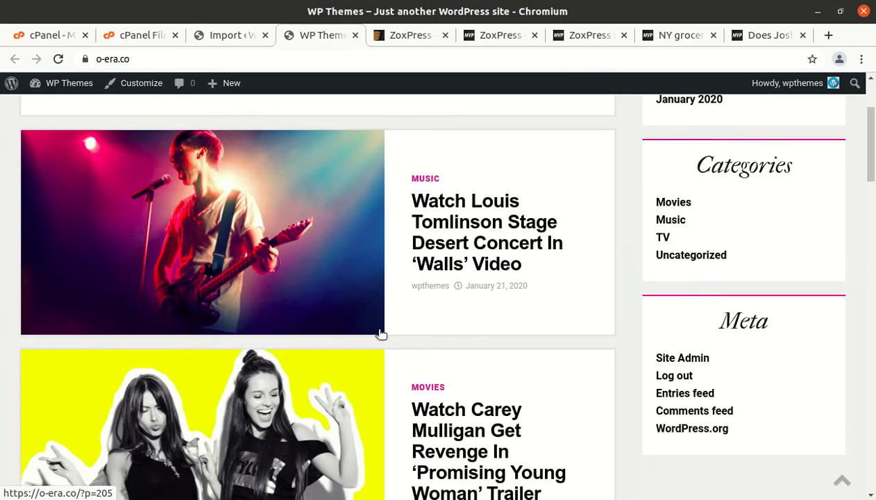
pyautogui.scroll(-3)
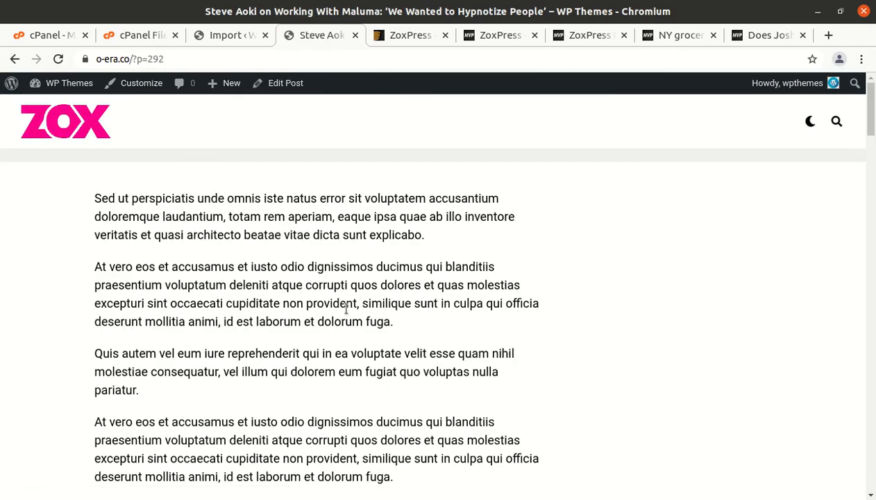
pyautogui.scroll(-3)
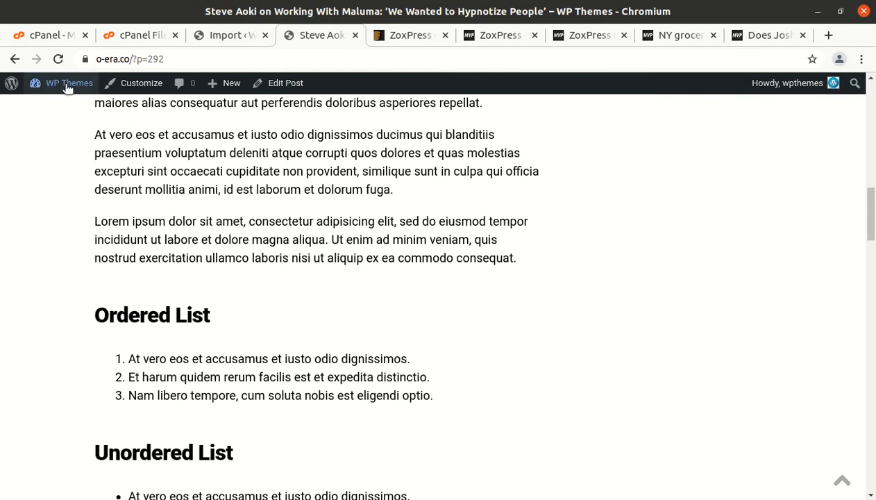
pyautogui.click(68, 84)
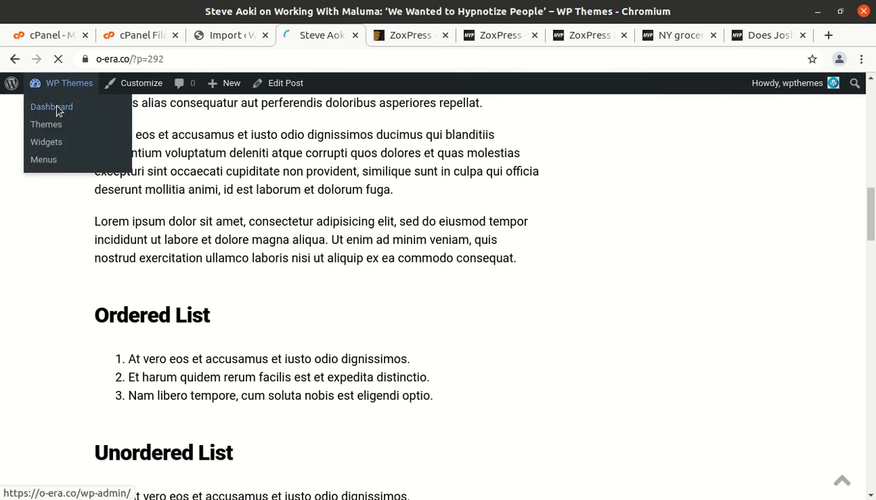
pyautogui.click(52, 106)
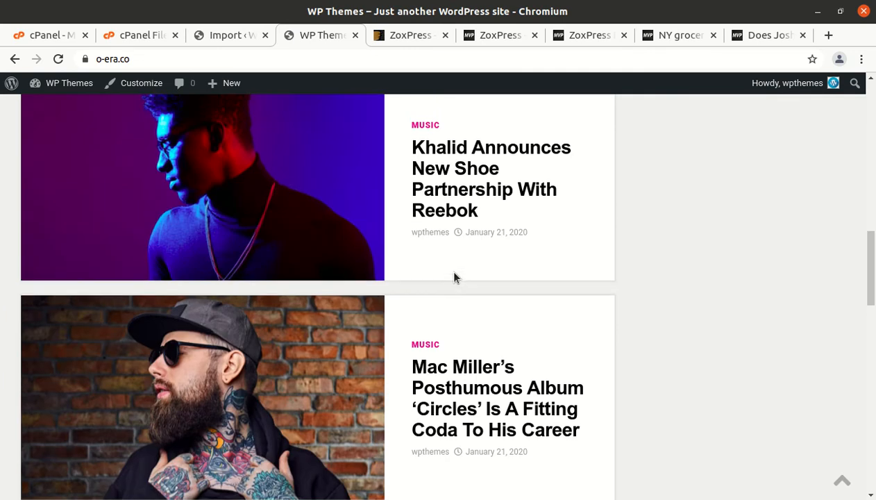
# Compare against the ZoxPress demo tab, then return to the import results
pyautogui.click(500, 35)
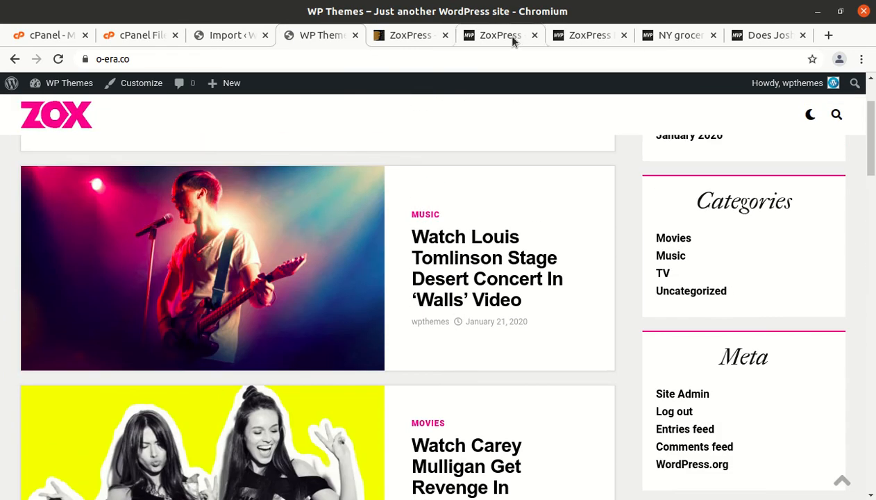
pyautogui.click(496, 34)
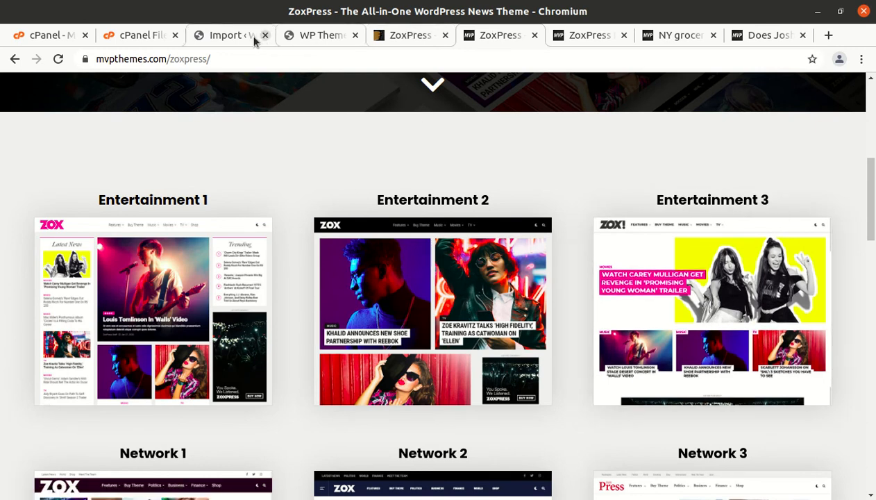
pyautogui.click(229, 35)
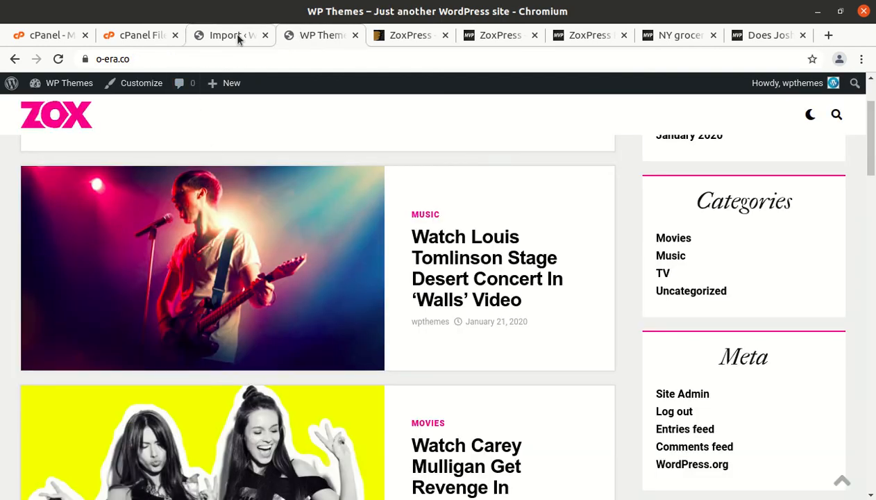
pyautogui.click(229, 35)
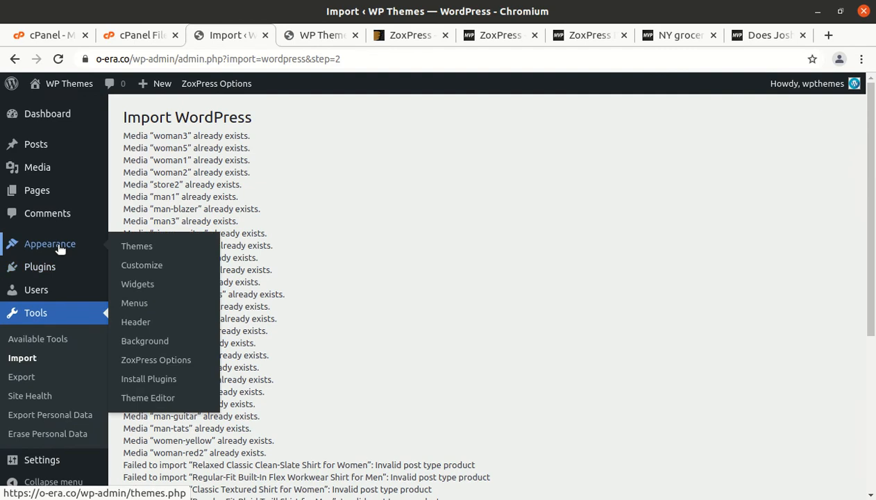
pyautogui.moveTo(132, 363)
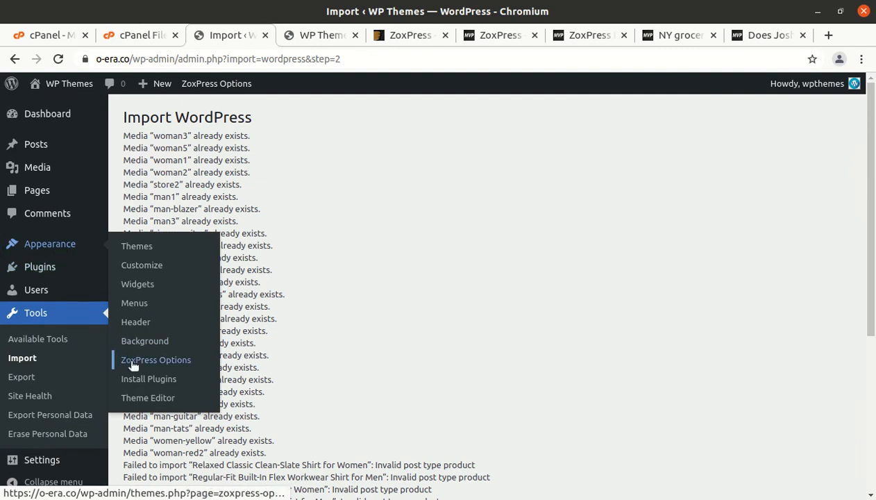
# Browse ZoxPress Options general, typography, logo, header and homepage settings
pyautogui.click(155, 359)
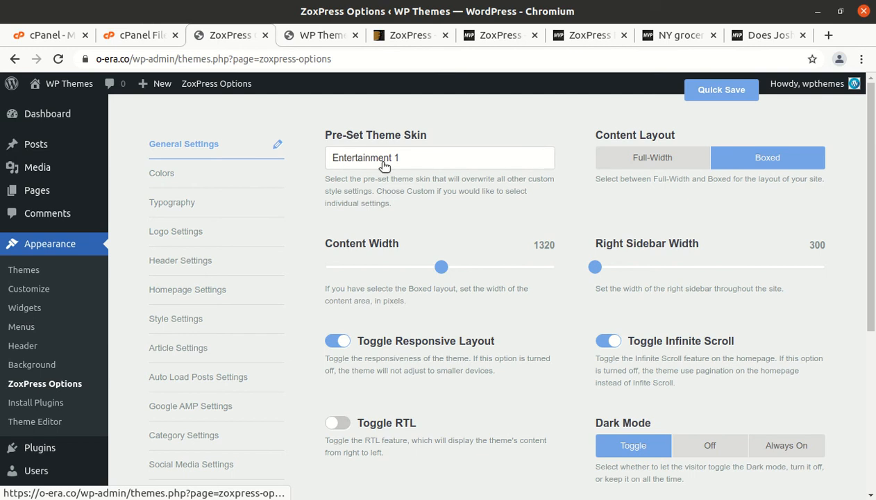
pyautogui.scroll(-3)
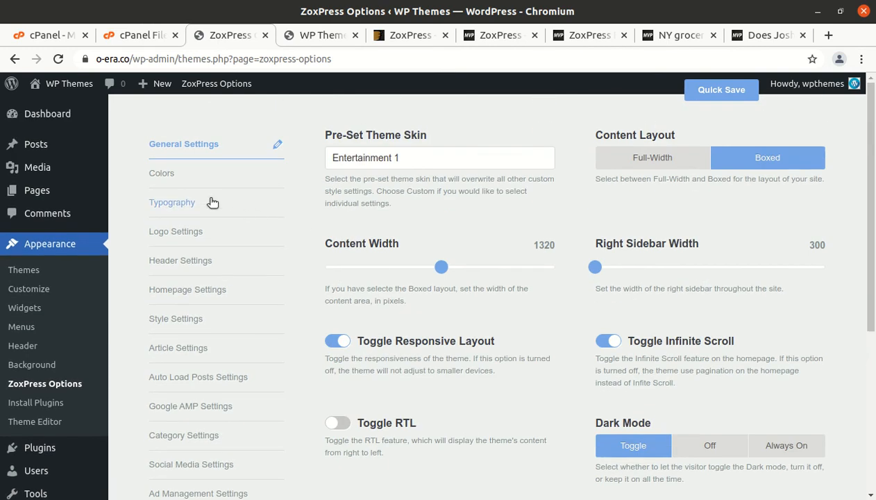
pyautogui.click(172, 202)
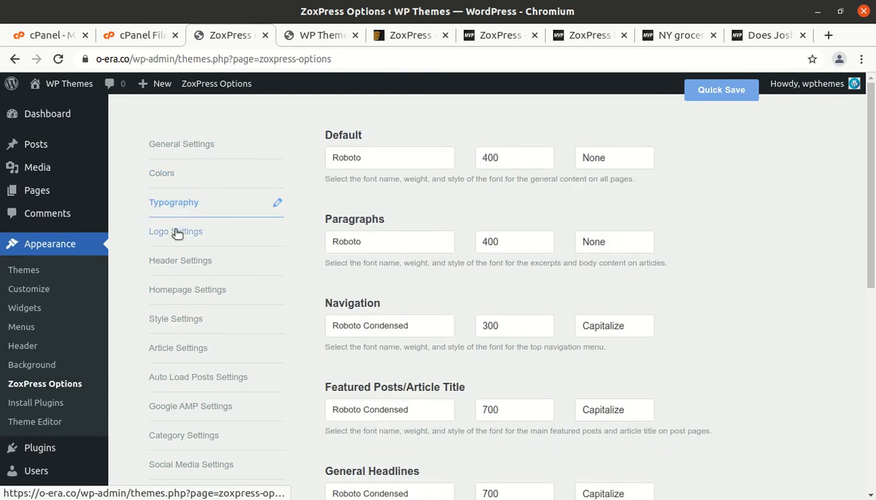
pyautogui.click(175, 230)
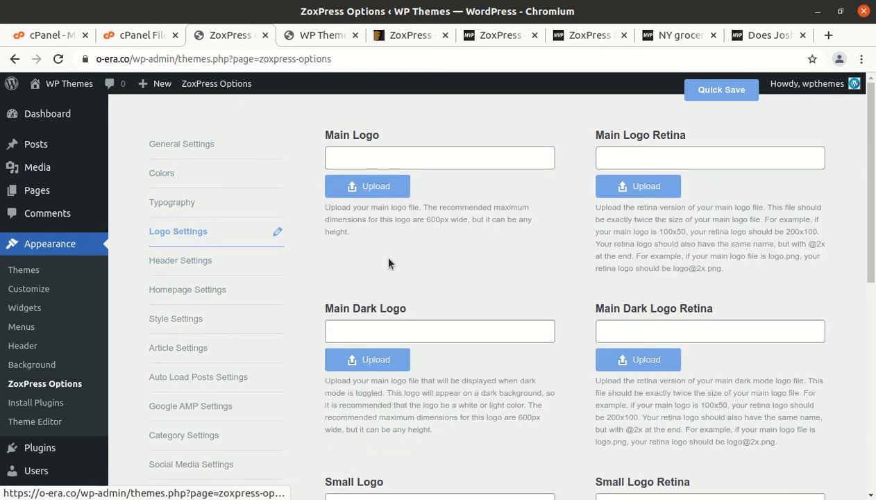
pyautogui.click(180, 261)
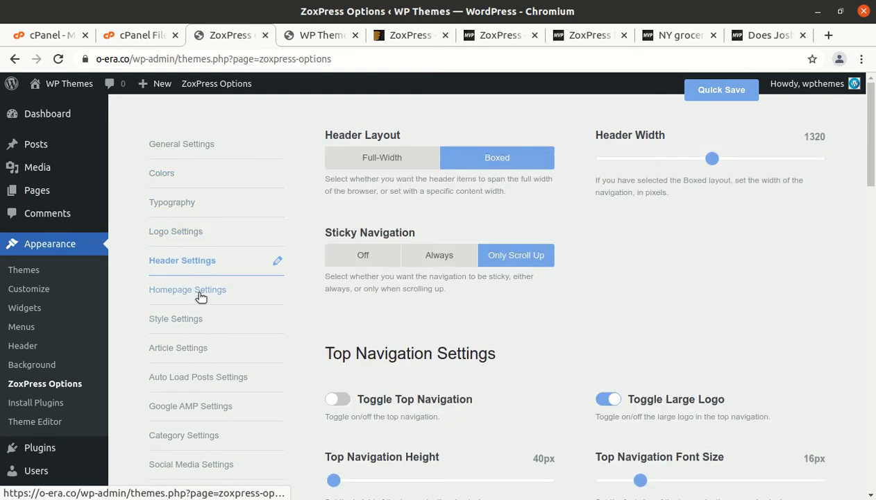
pyautogui.click(180, 347)
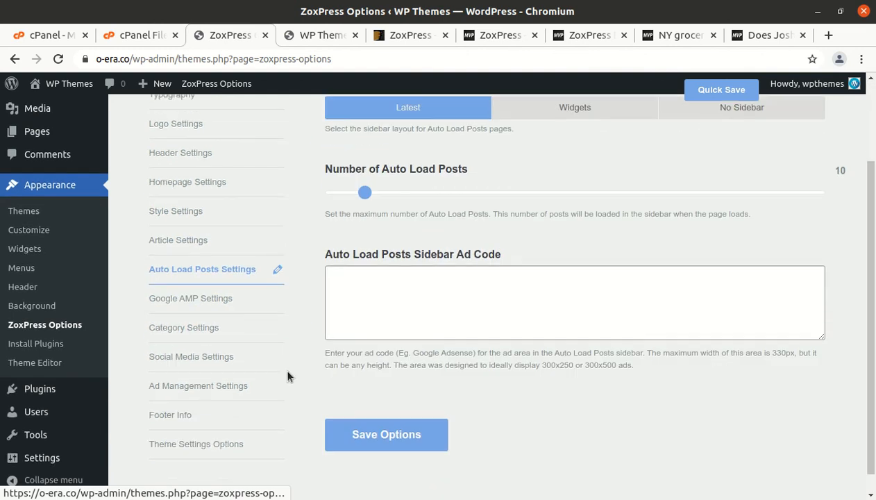
# Review the AMP, category, social and backup settings, then head to the dashboard
pyautogui.click(190, 299)
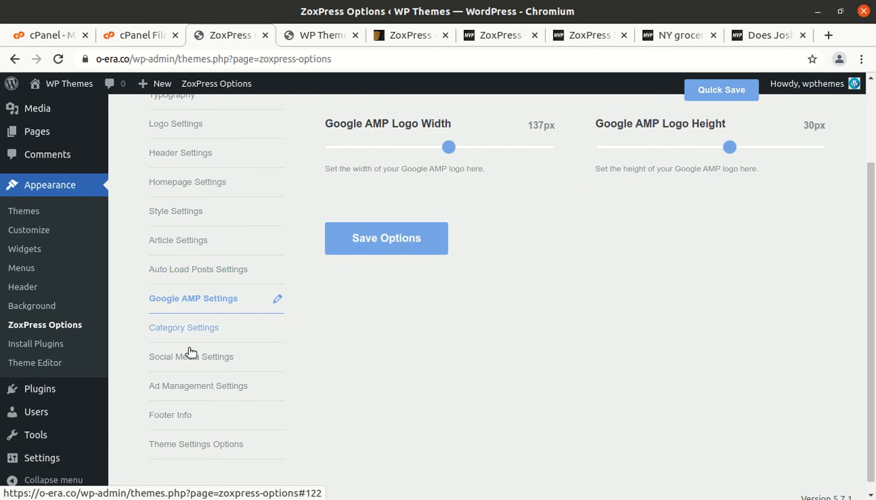
pyautogui.click(183, 327)
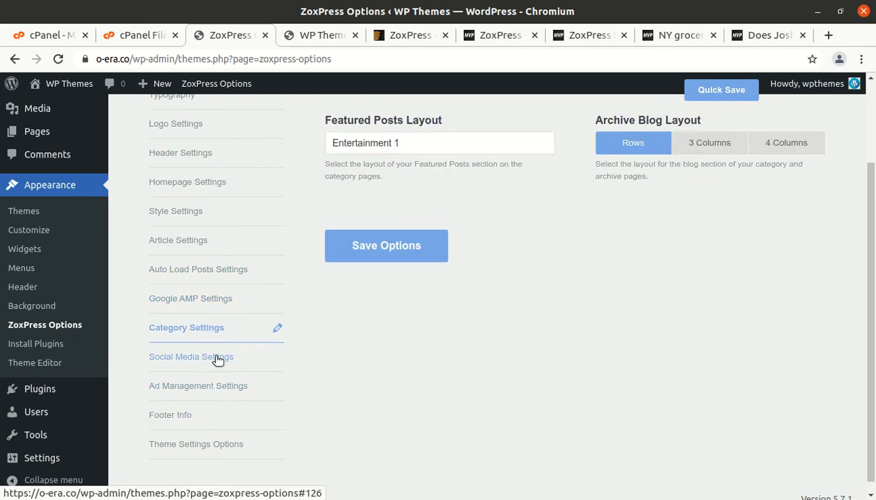
pyautogui.click(197, 386)
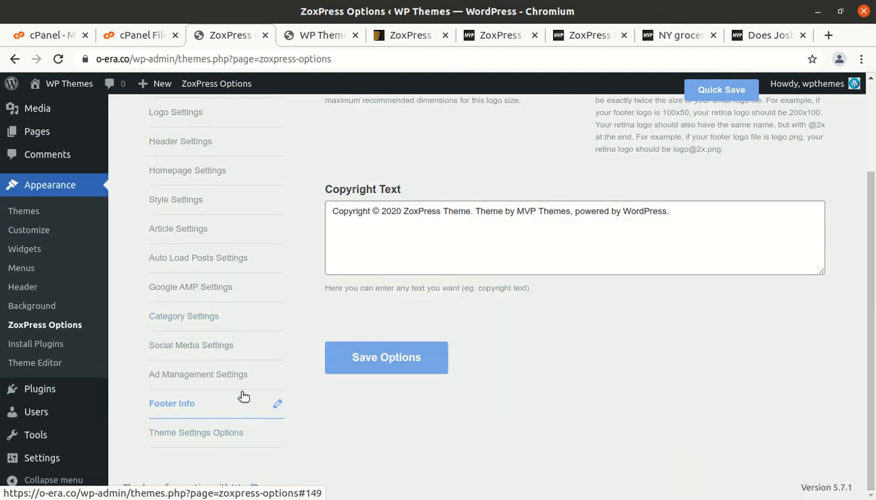
pyautogui.click(197, 436)
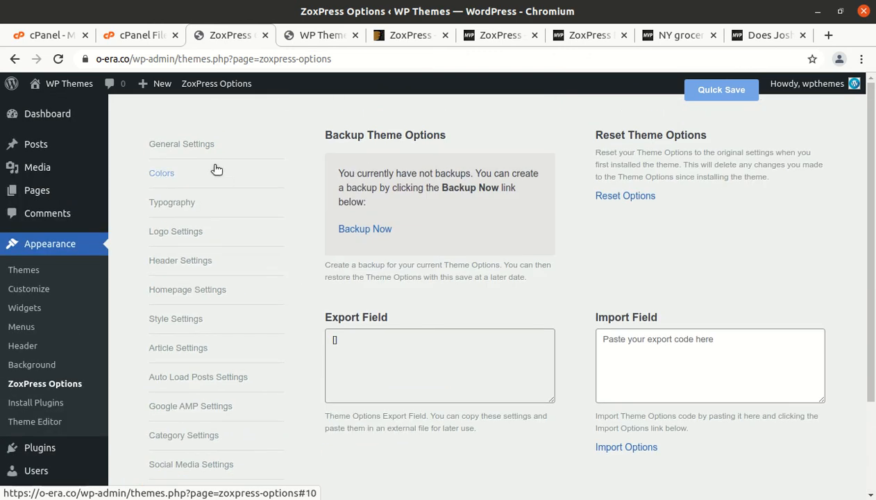
pyautogui.click(47, 114)
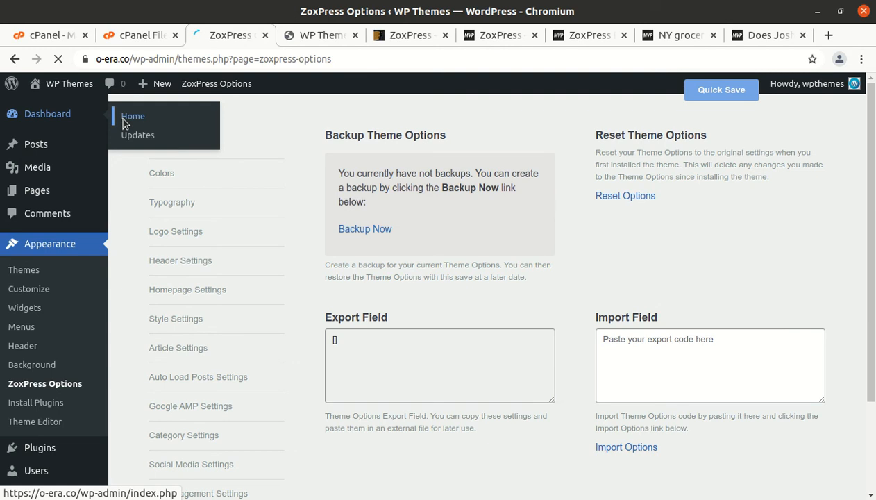
# From the dashboard, open the live site's front page with imported Movies and Music articles
pyautogui.click(133, 116)
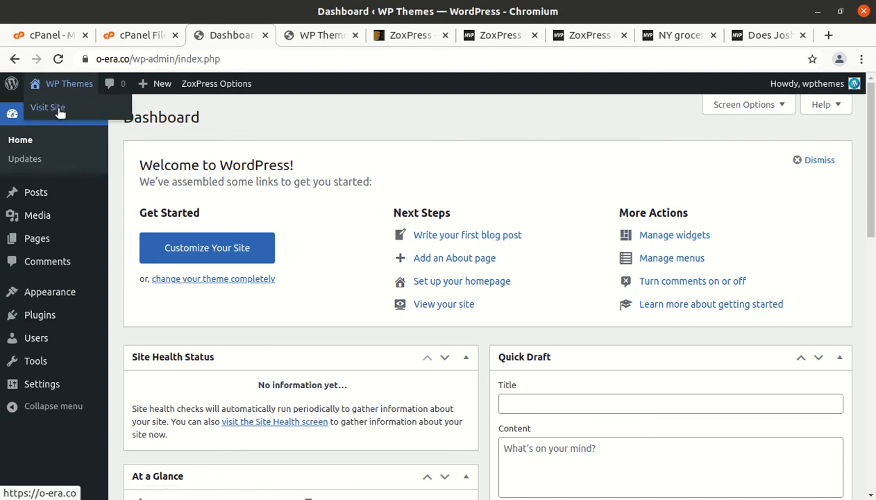
pyautogui.click(47, 108)
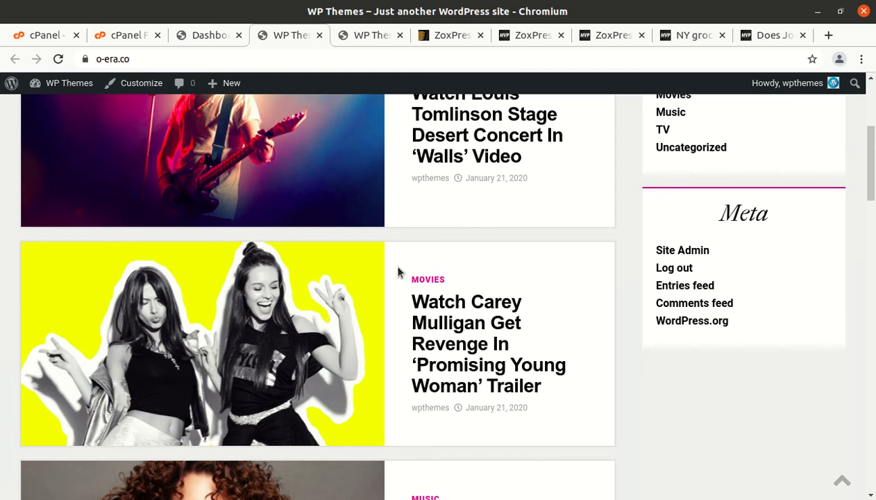
pyautogui.scroll(-3)
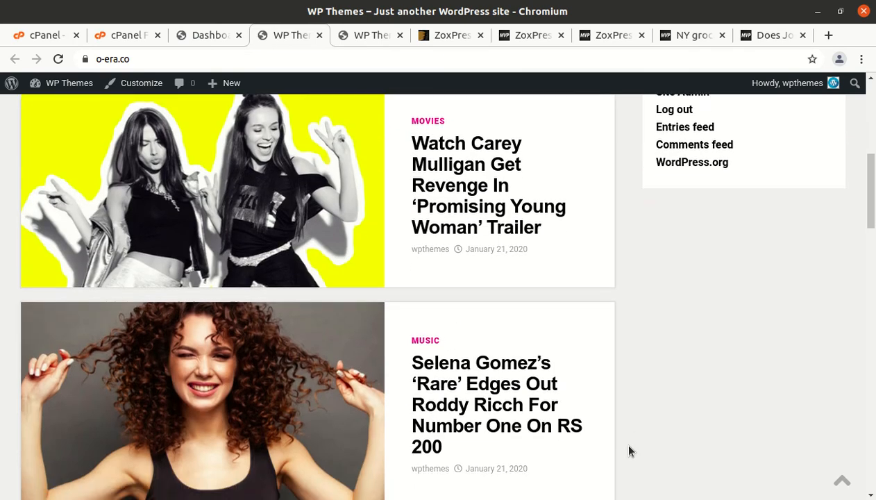
pyautogui.scroll(-3)
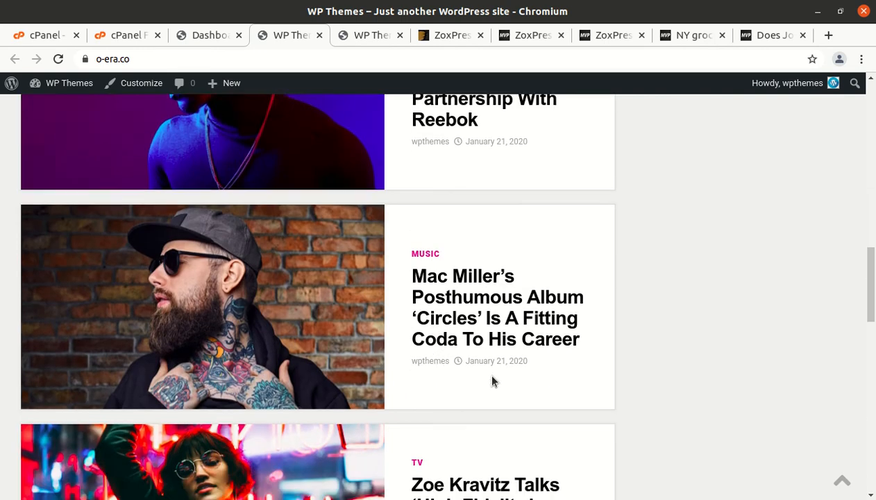
pyautogui.scroll(-3)
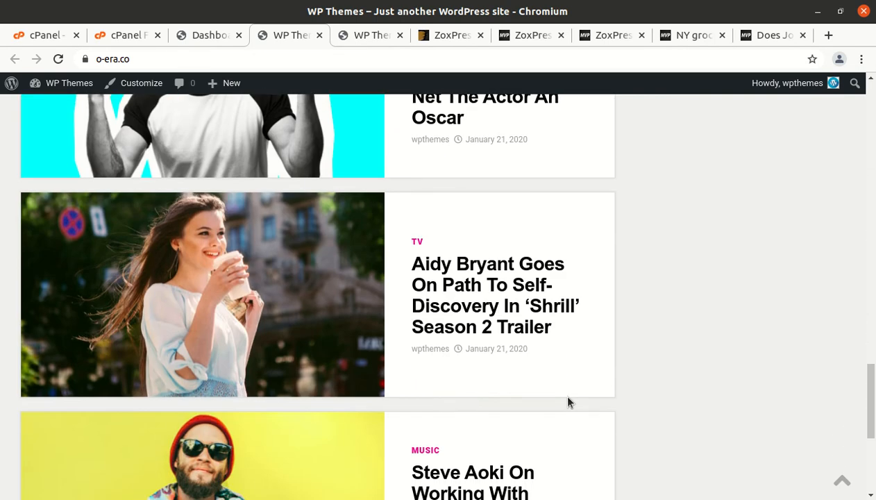